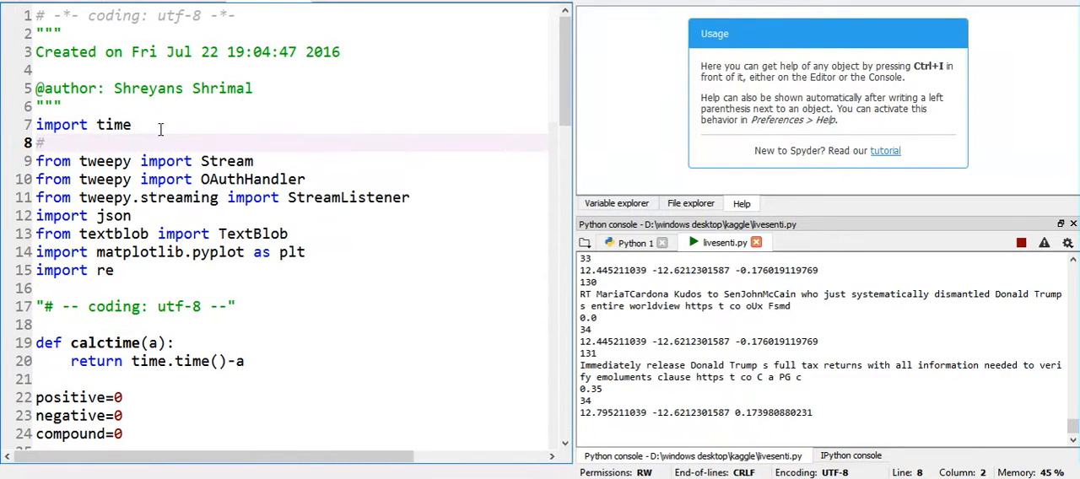
Step: Add a temporary '#pip install tweepy' comment, then delete it so tweepy imports follow import time
text(pip inst)
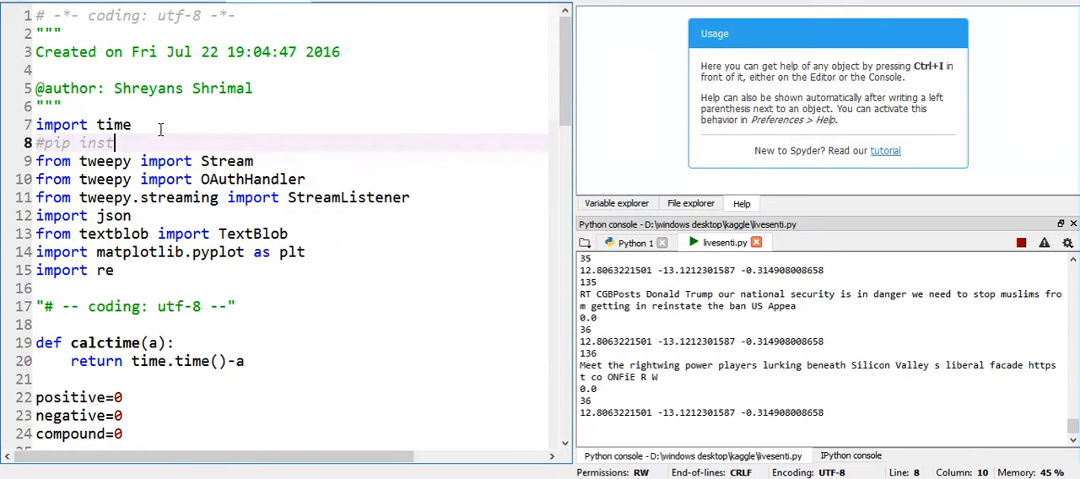
text(all tweep)
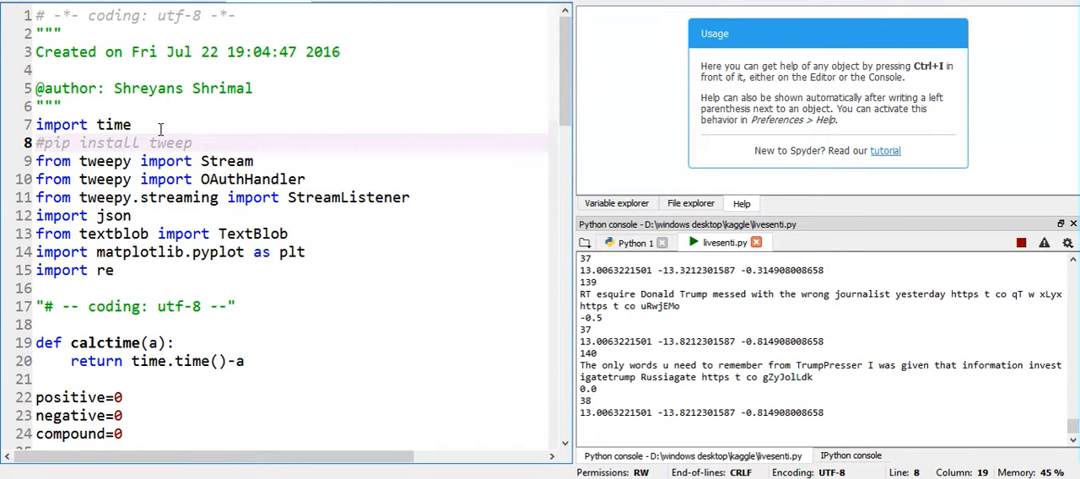
double_click(115, 141)
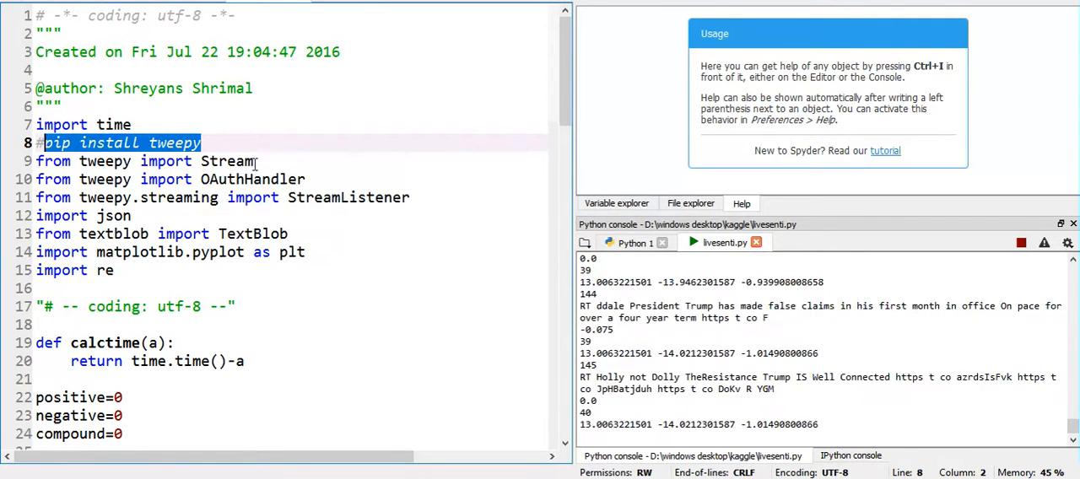
key(Delete)
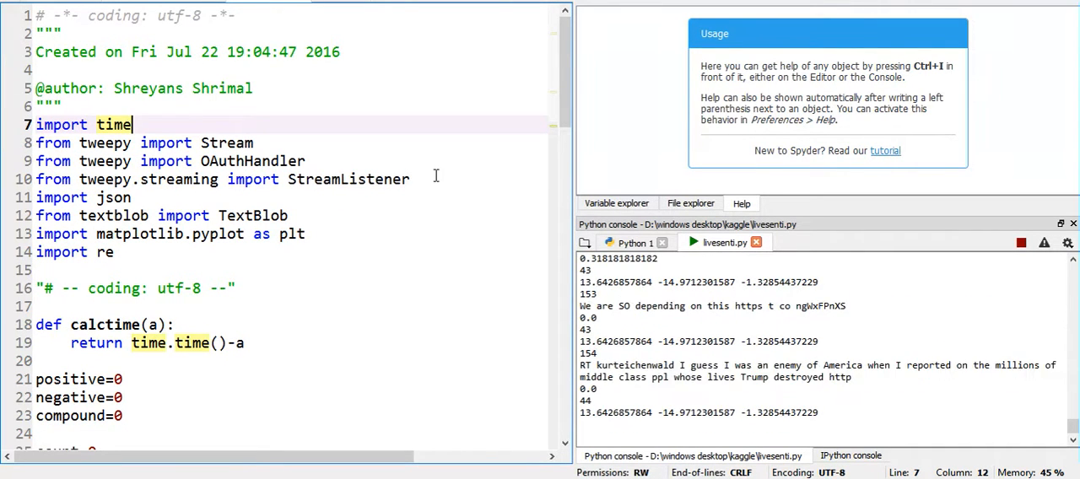
scroll(down, 3)
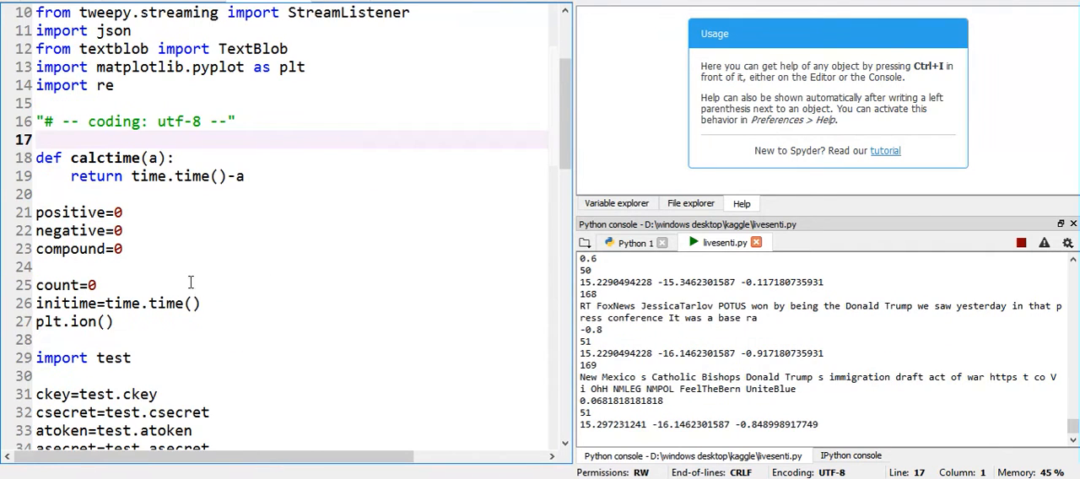
scroll(down, 3)
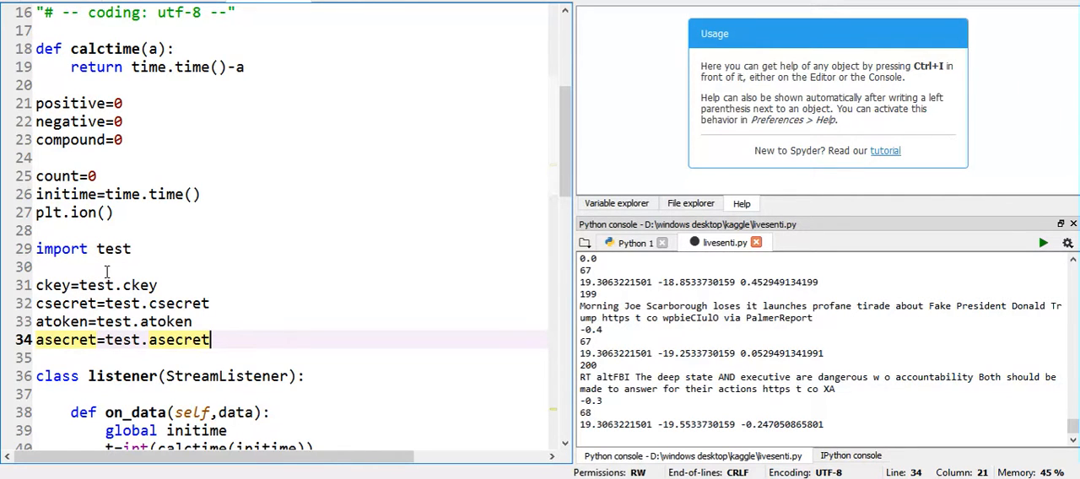
scroll(down, 3)
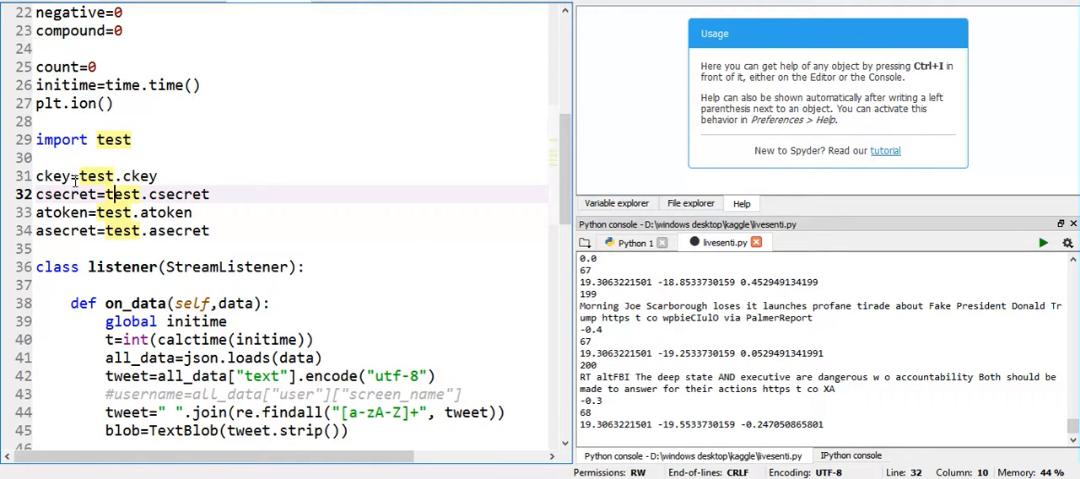
scroll(down, 3)
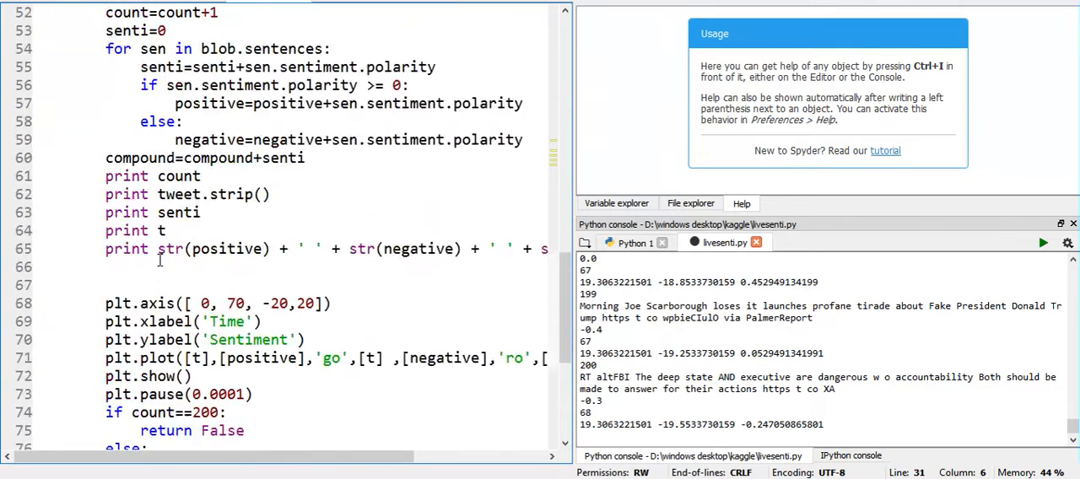
scroll(down, 3)
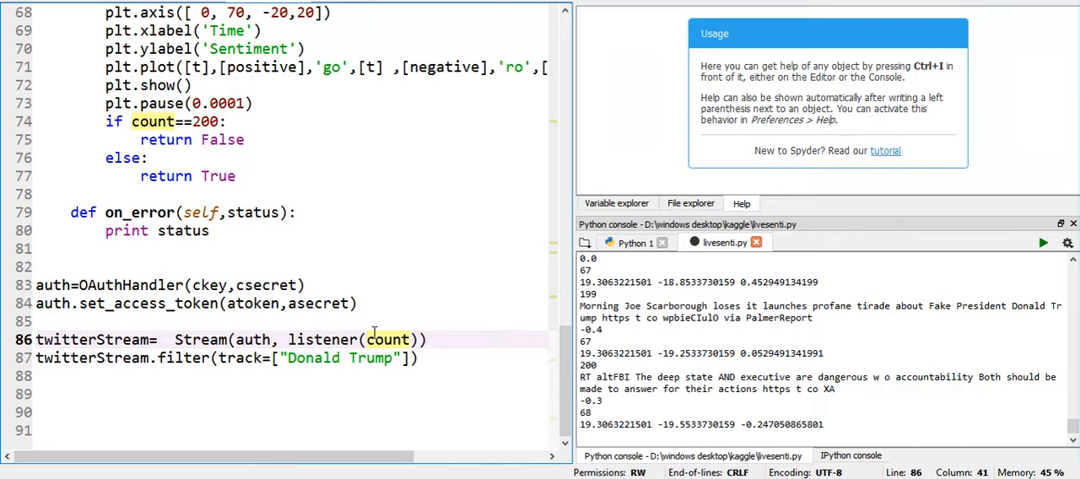
double_click(388, 339)
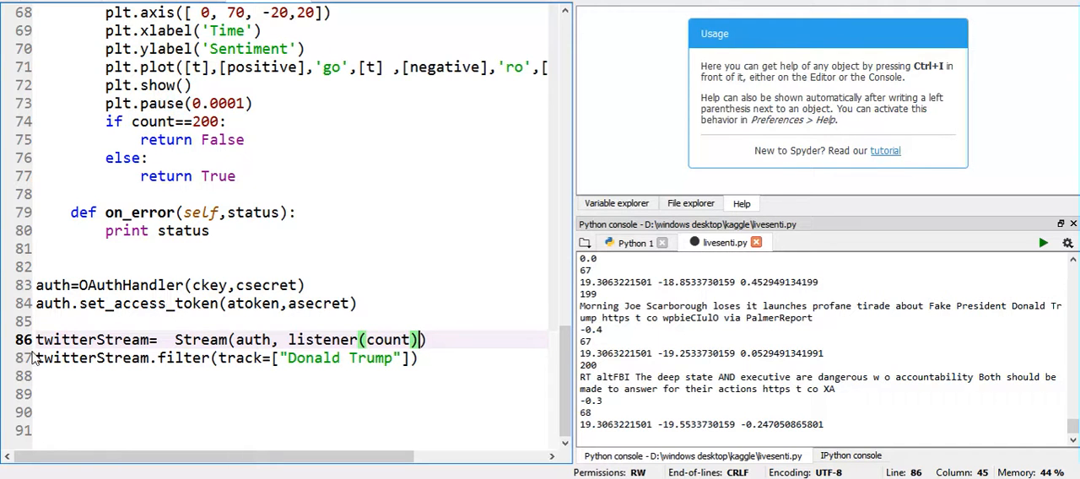
double_click(81, 357)
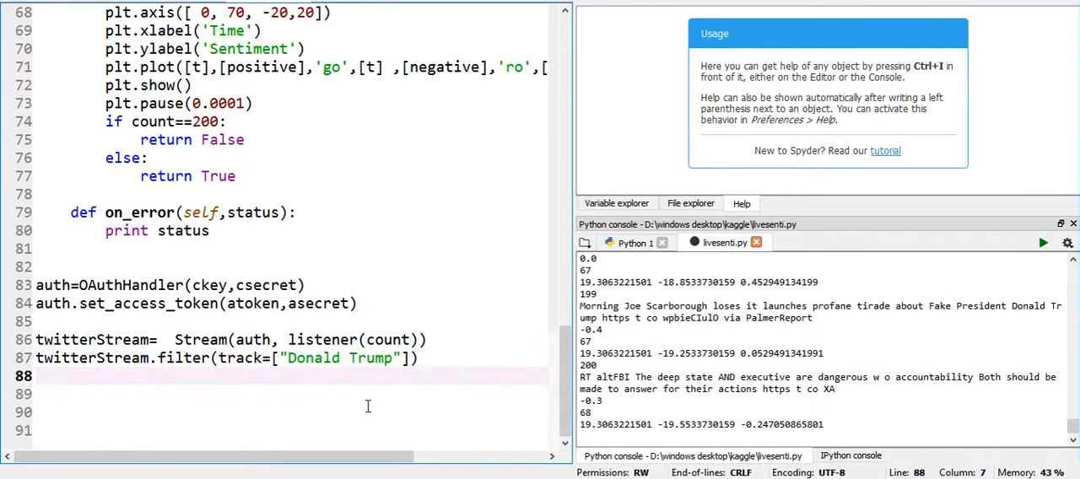
scroll(up, 3)
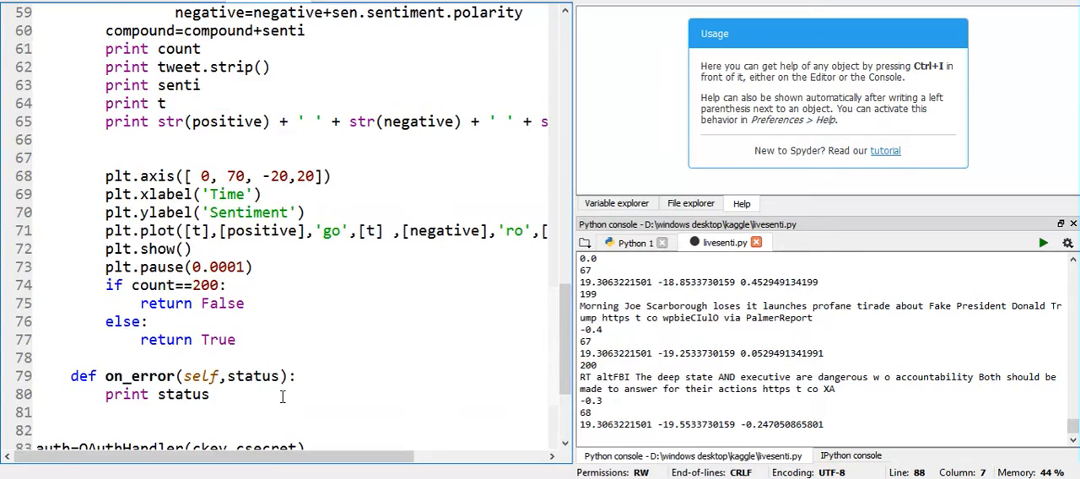
scroll(up, 3)
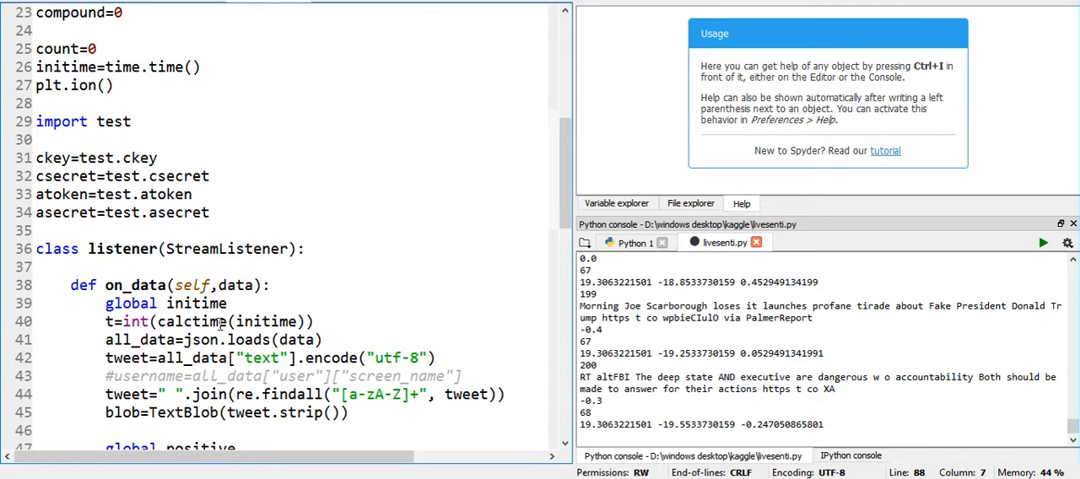
scroll(down, 3)
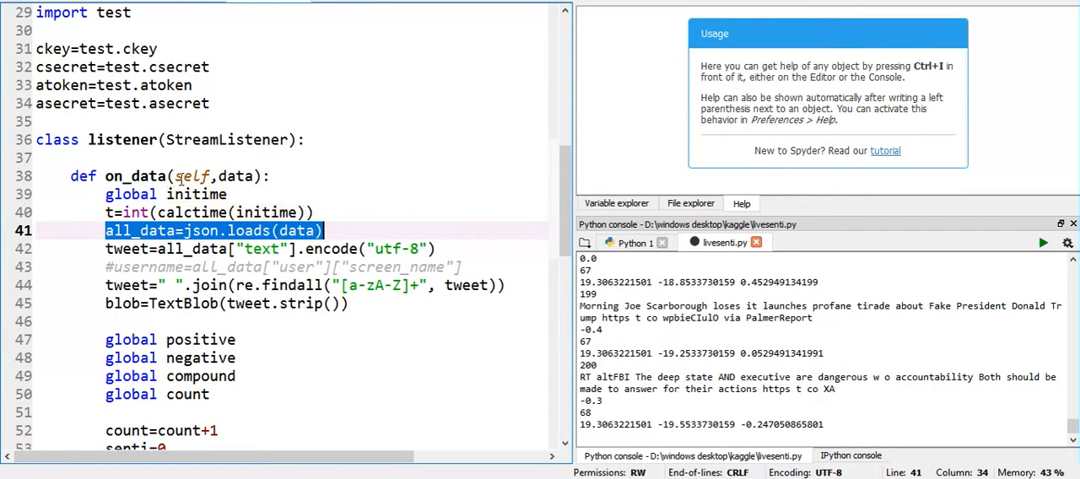
mouse_move(218, 175)
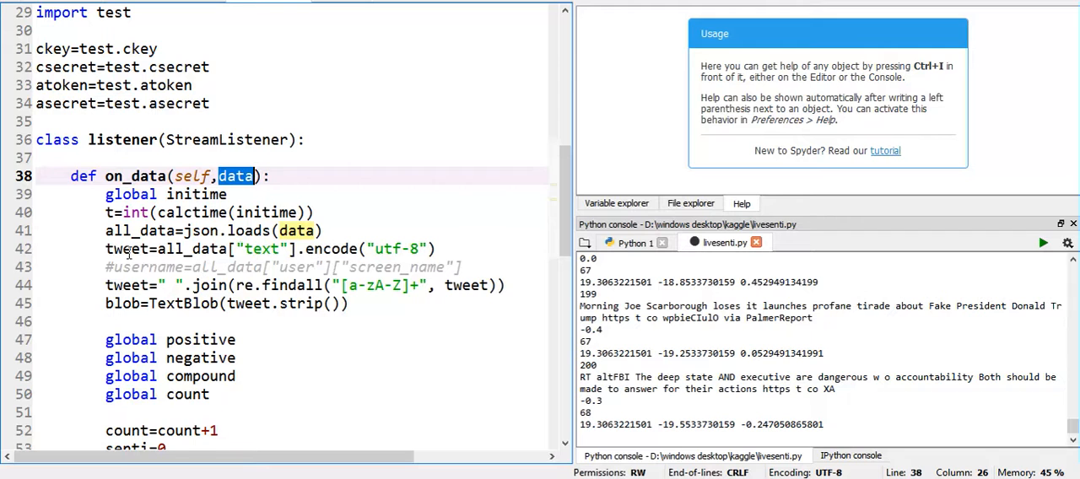
scroll(up, 3)
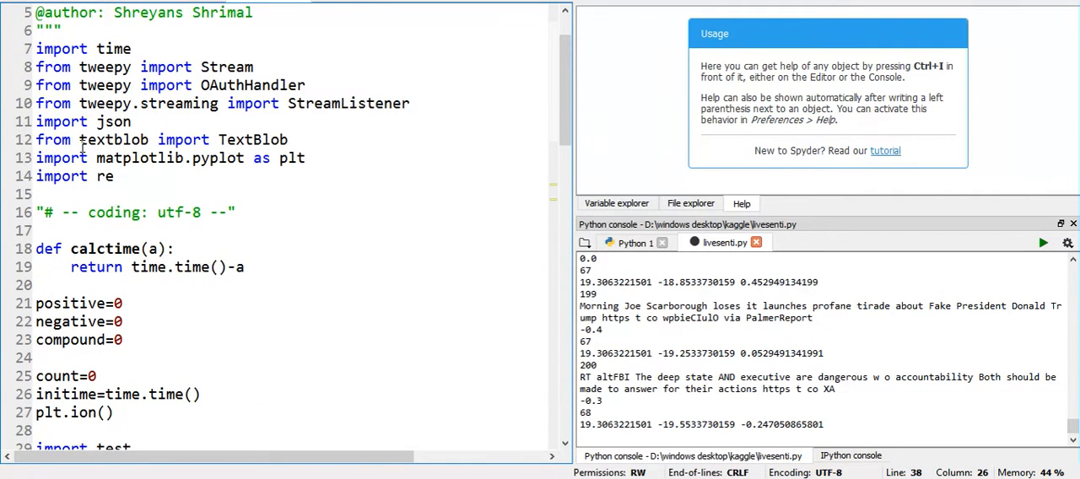
scroll(down, 3)
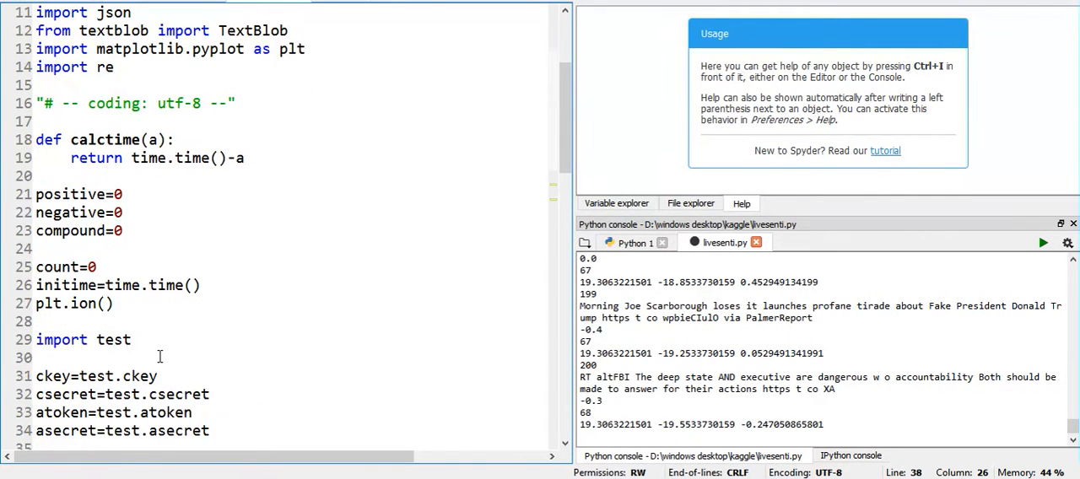
scroll(down, 3)
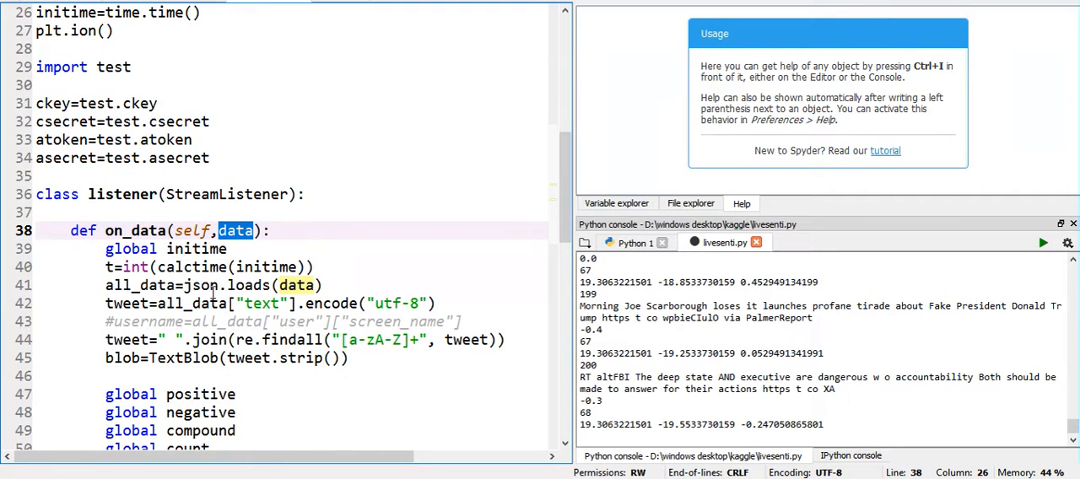
click(115, 304)
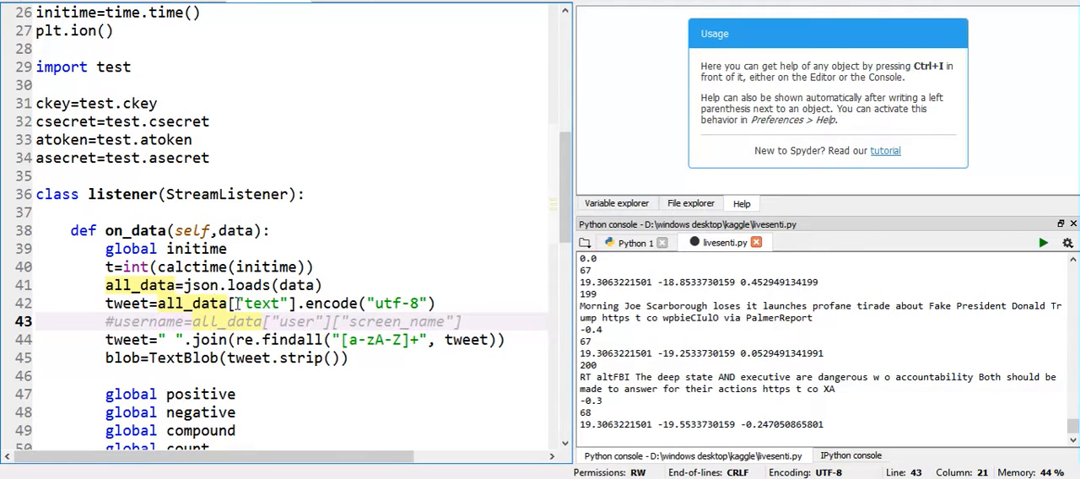
double_click(260, 304)
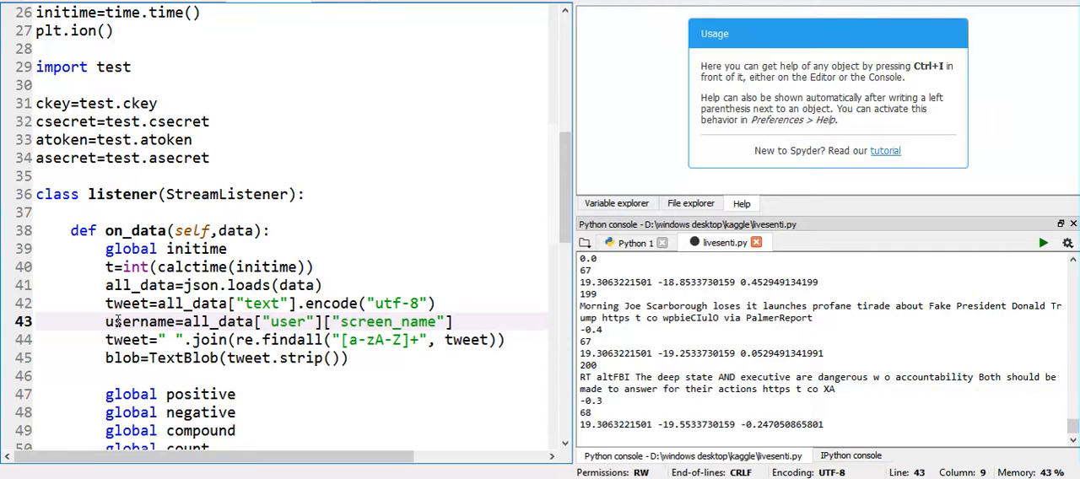
text(#)
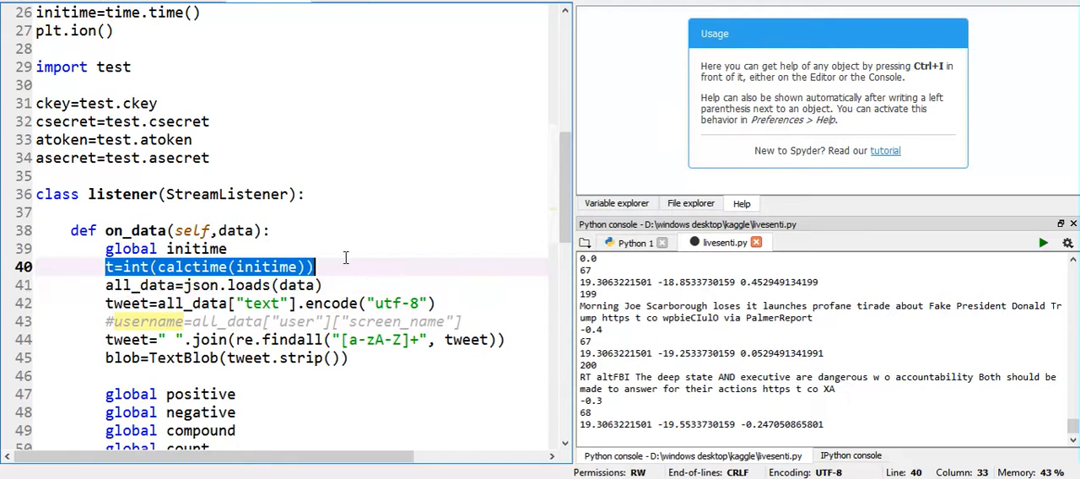
scroll(up, 3)
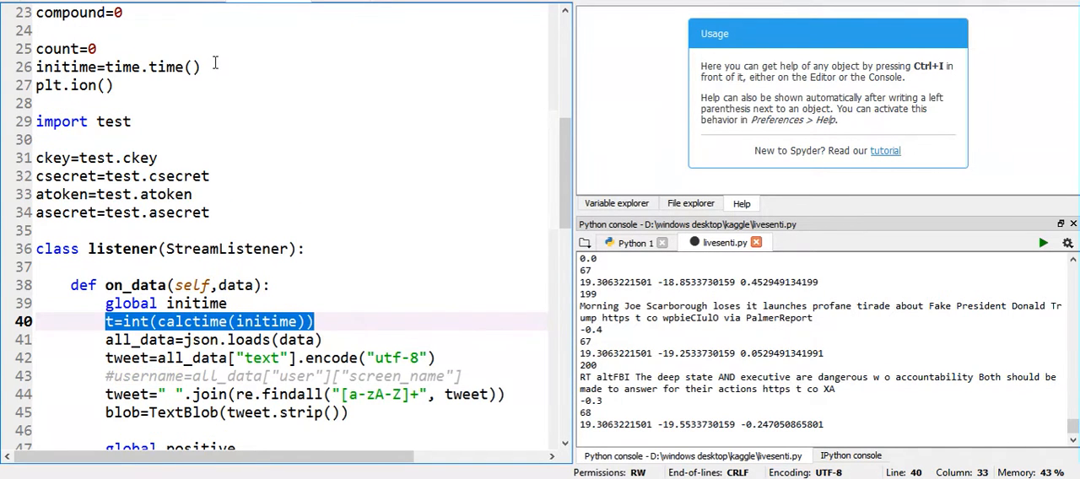
click(118, 67)
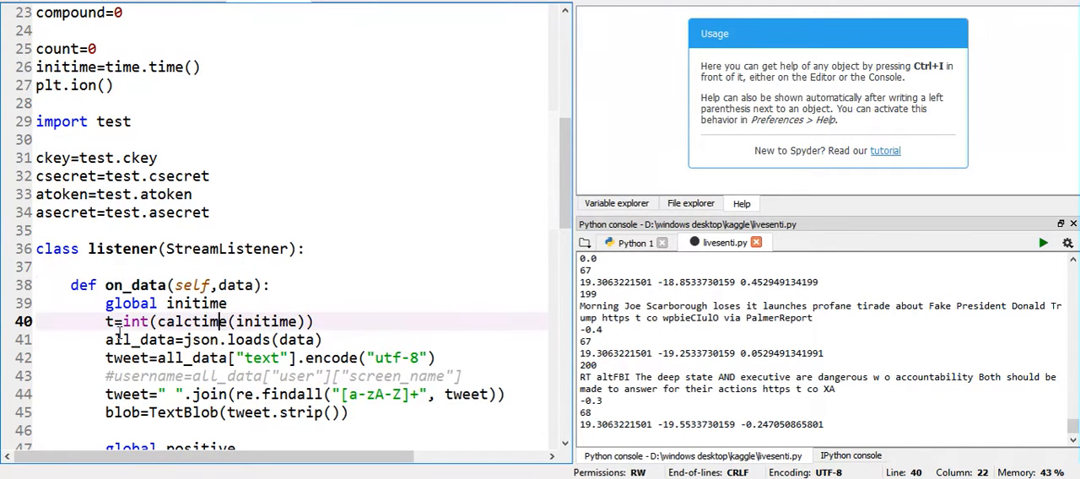
double_click(184, 321)
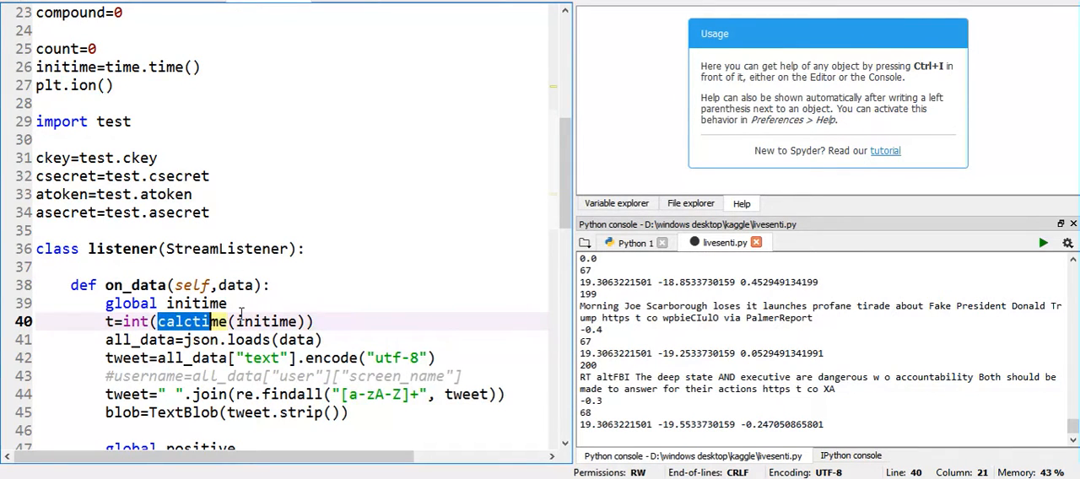
scroll(up, 3)
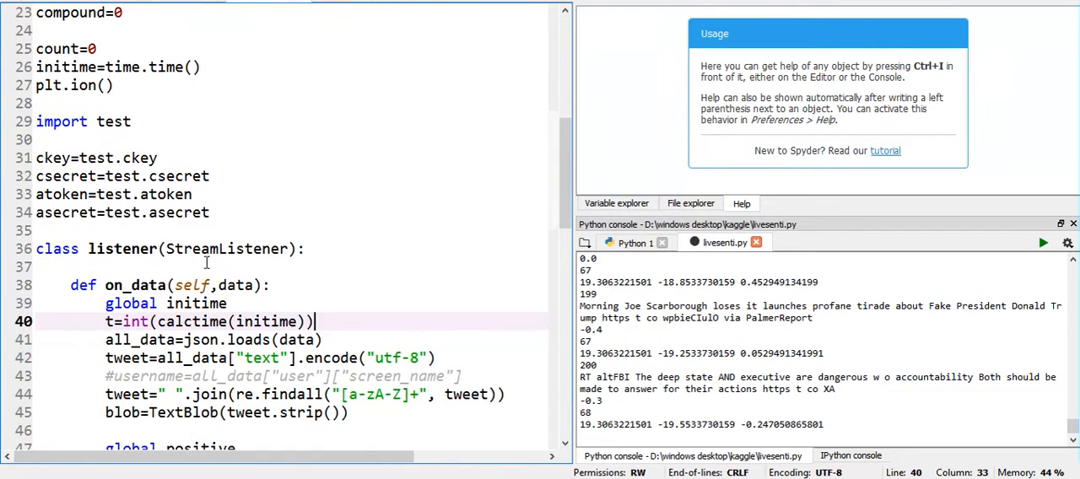
scroll(down, 3)
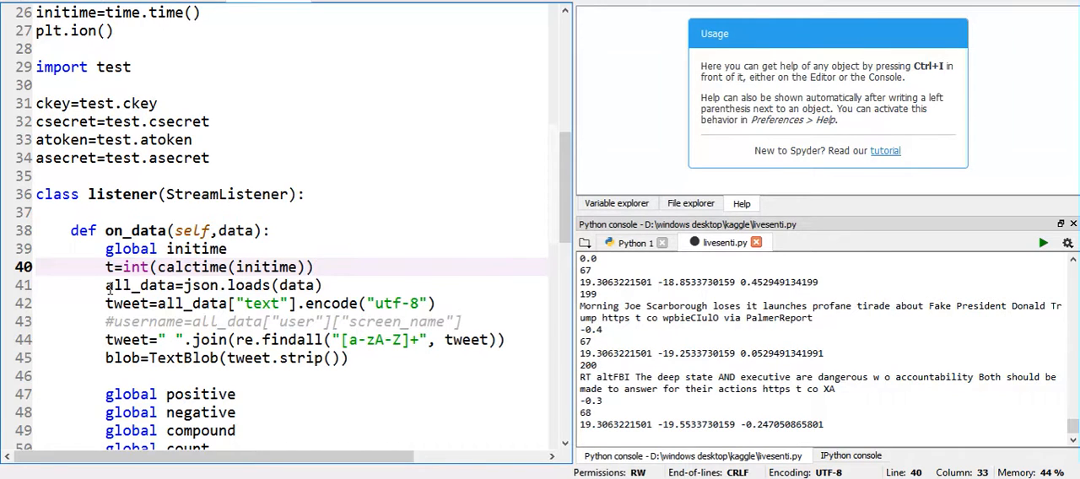
scroll(down, 3)
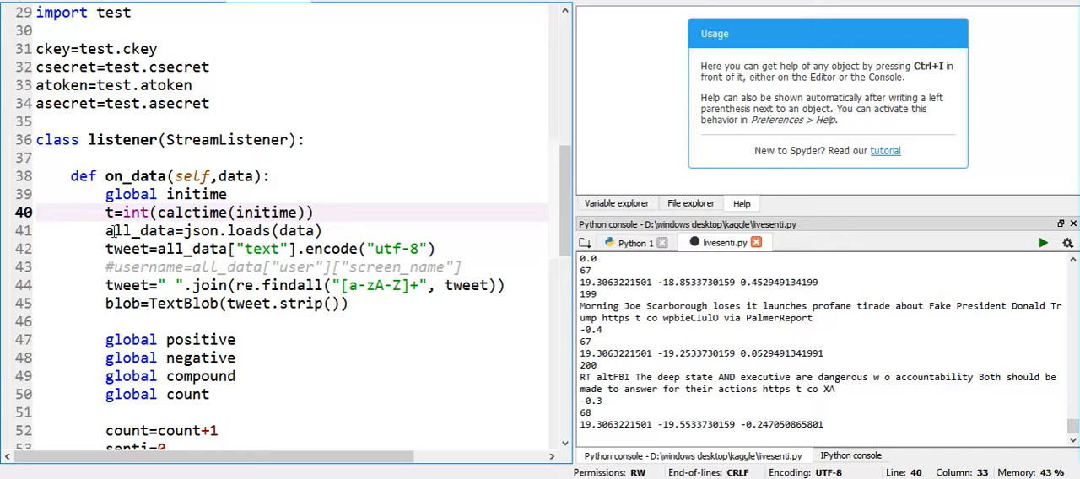
scroll(down, 3)
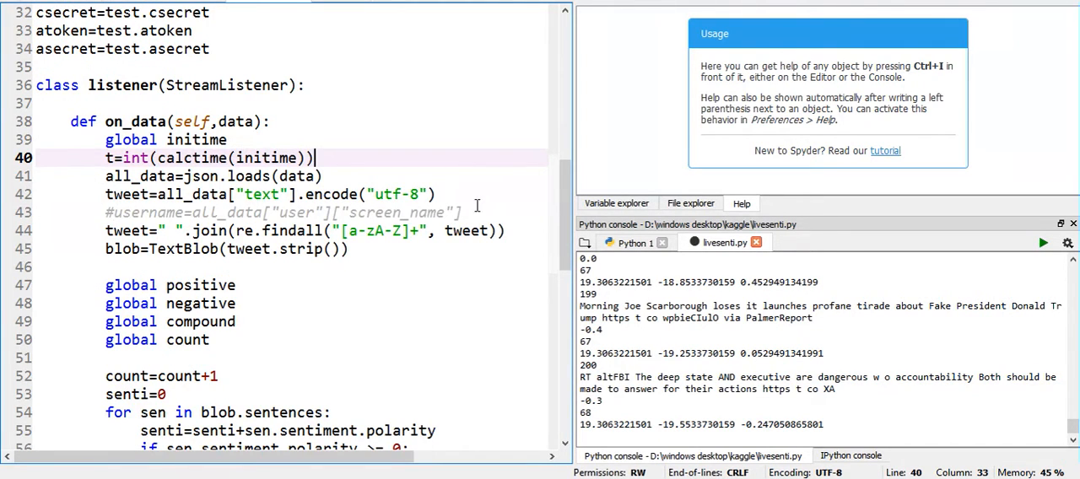
mouse_move(413, 194)
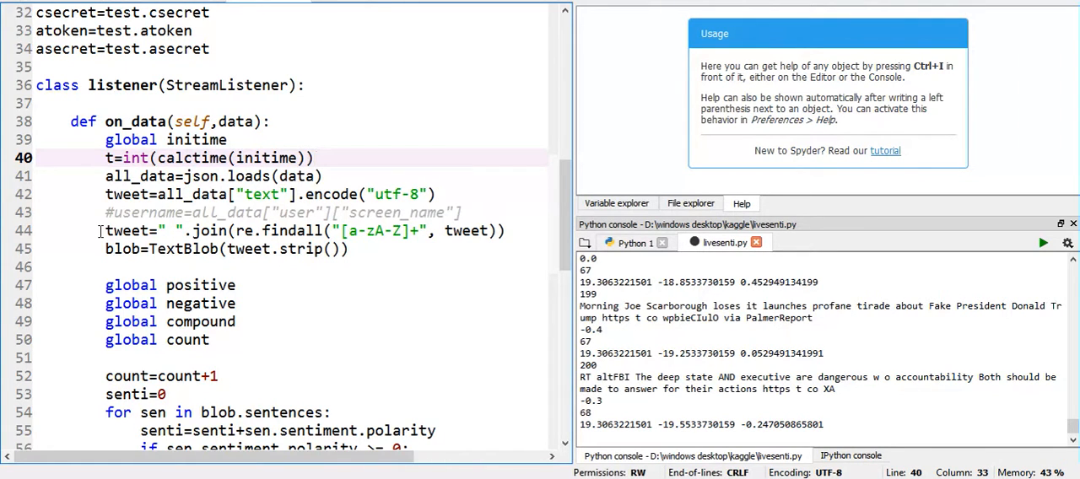
click(413, 229)
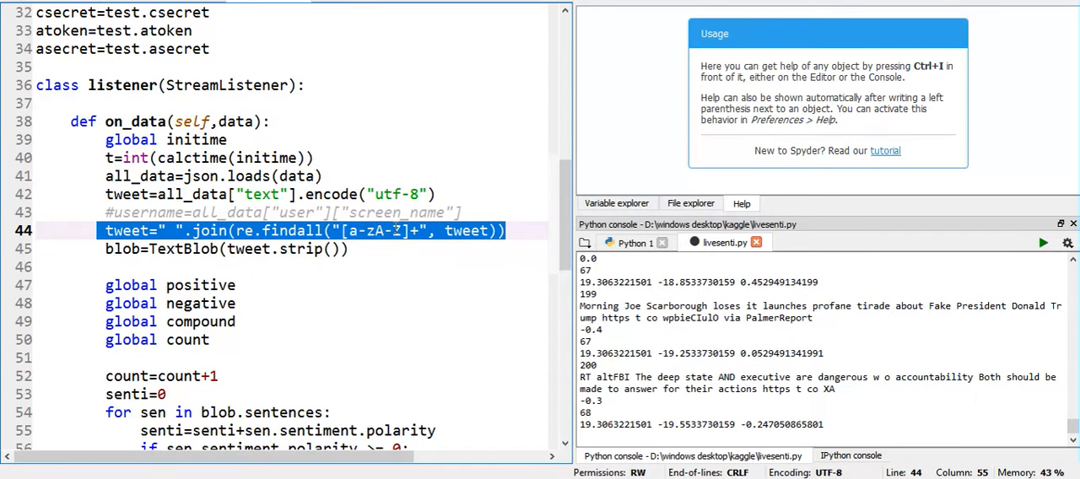
click(351, 248)
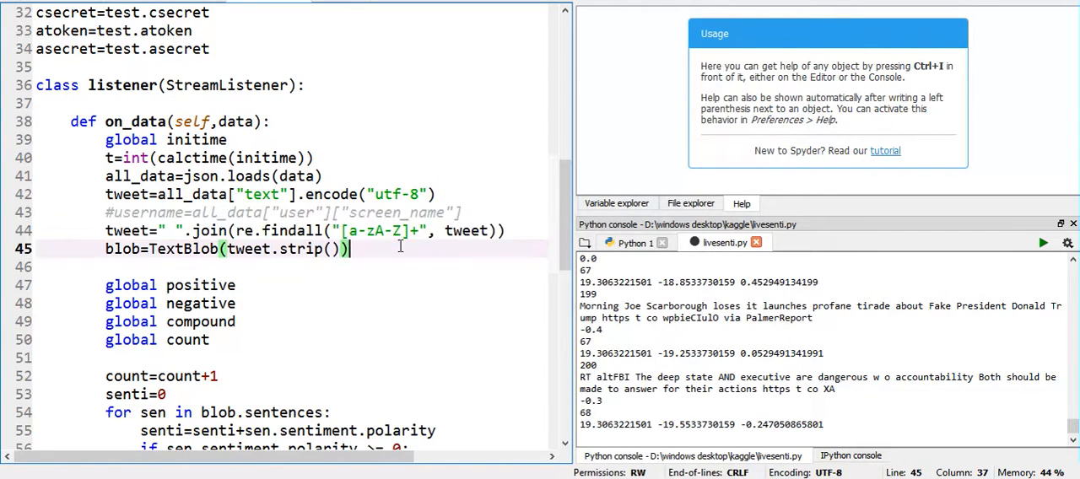
mouse_move(115, 256)
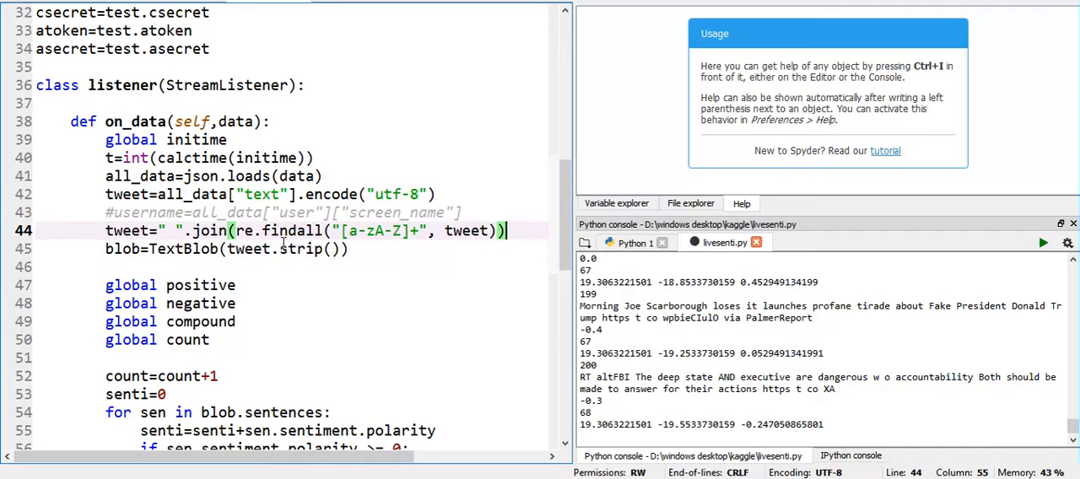
scroll(up, 3)
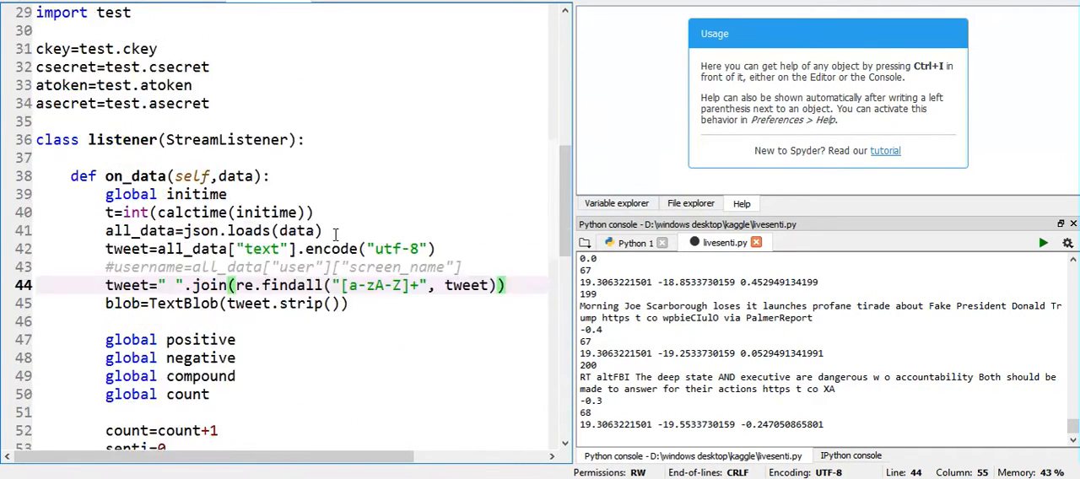
scroll(down, 3)
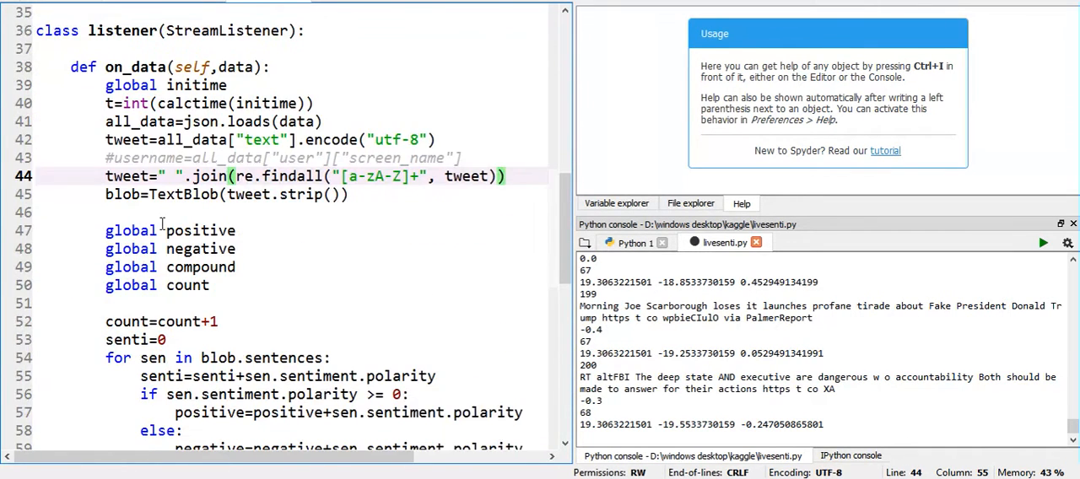
scroll(up, 3)
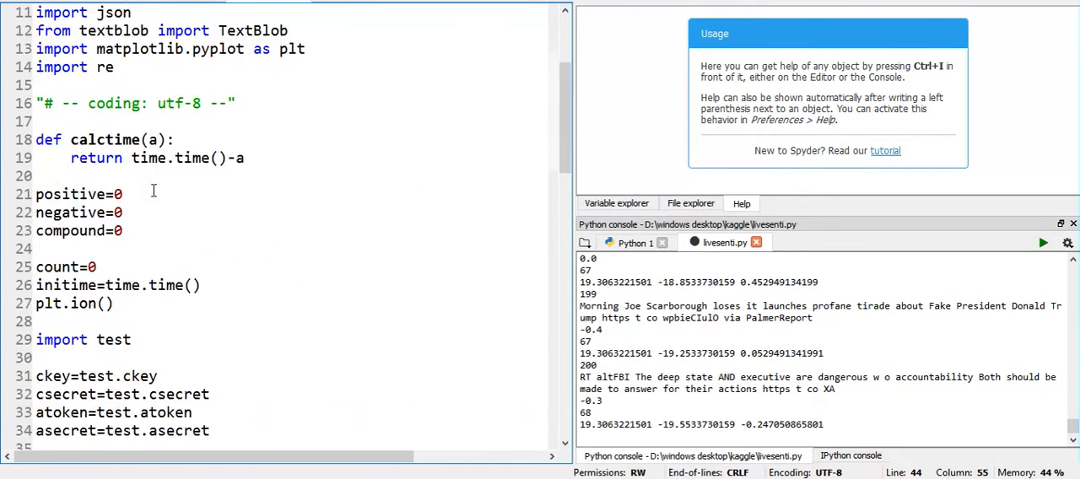
scroll(up, 3)
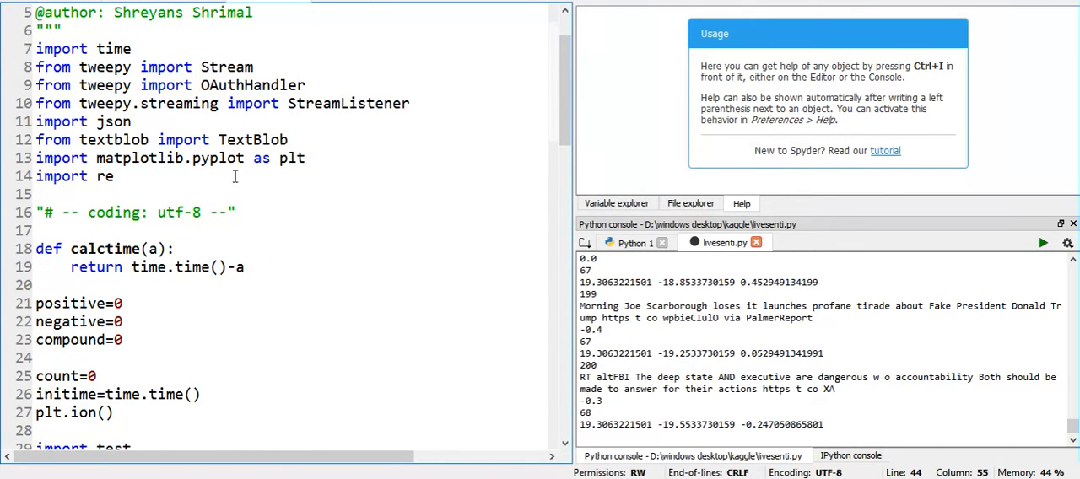
scroll(down, 3)
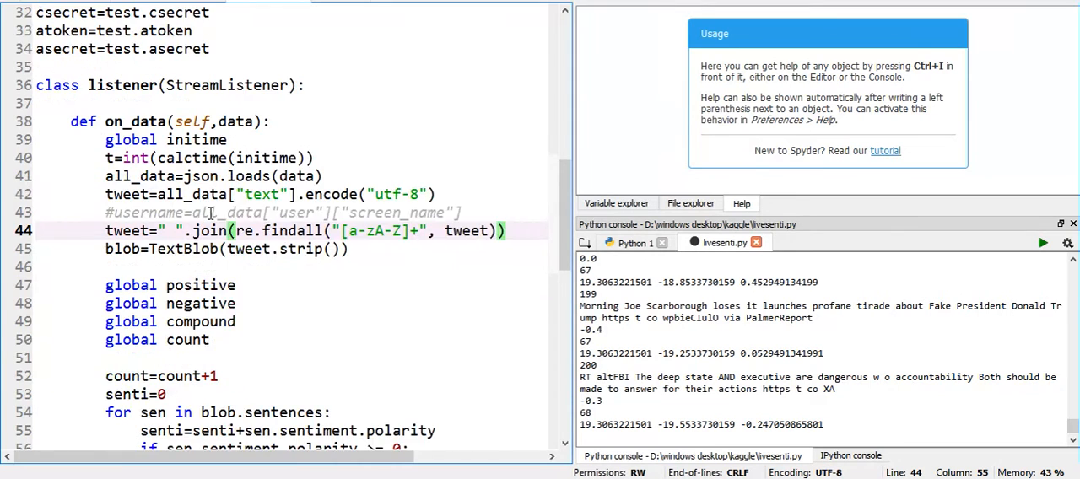
double_click(183, 194)
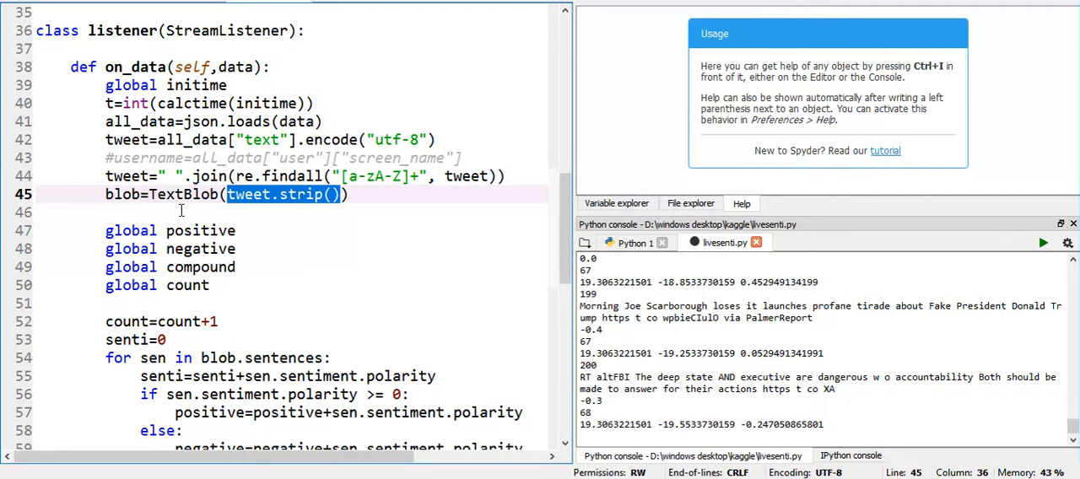
click(236, 213)
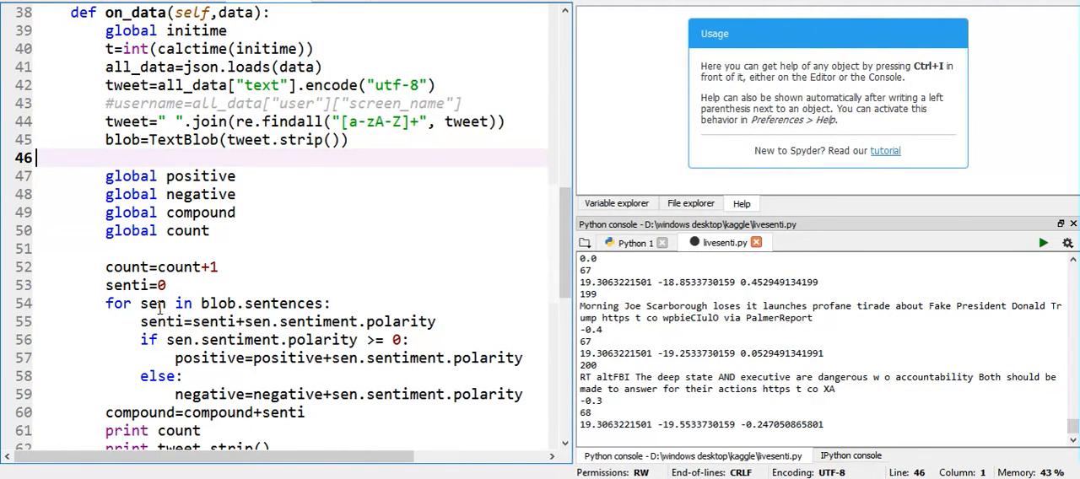
scroll(up, 3)
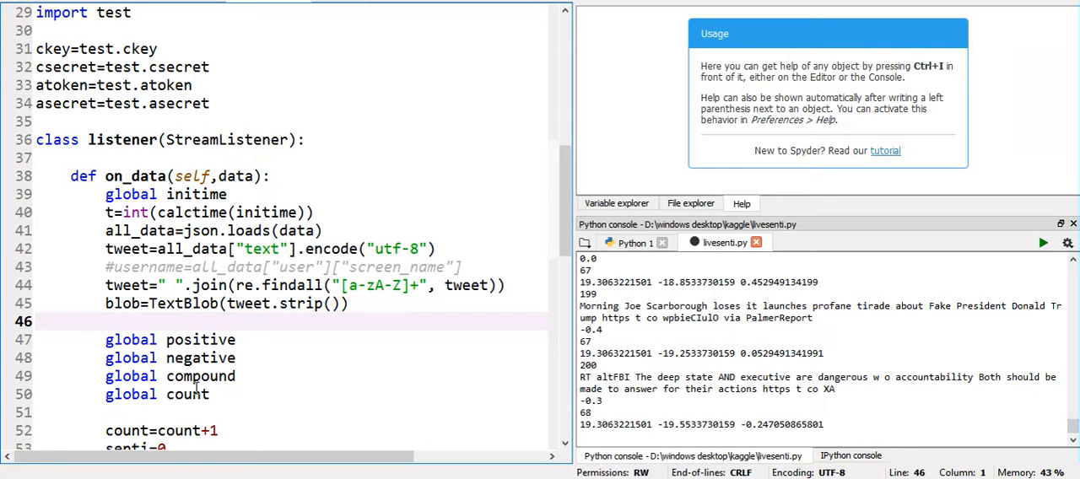
scroll(down, 3)
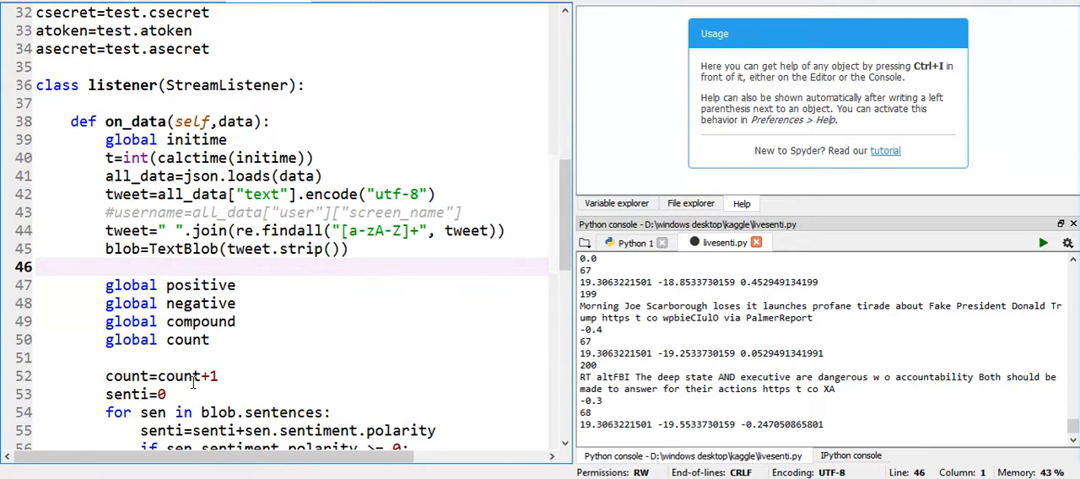
scroll(down, 3)
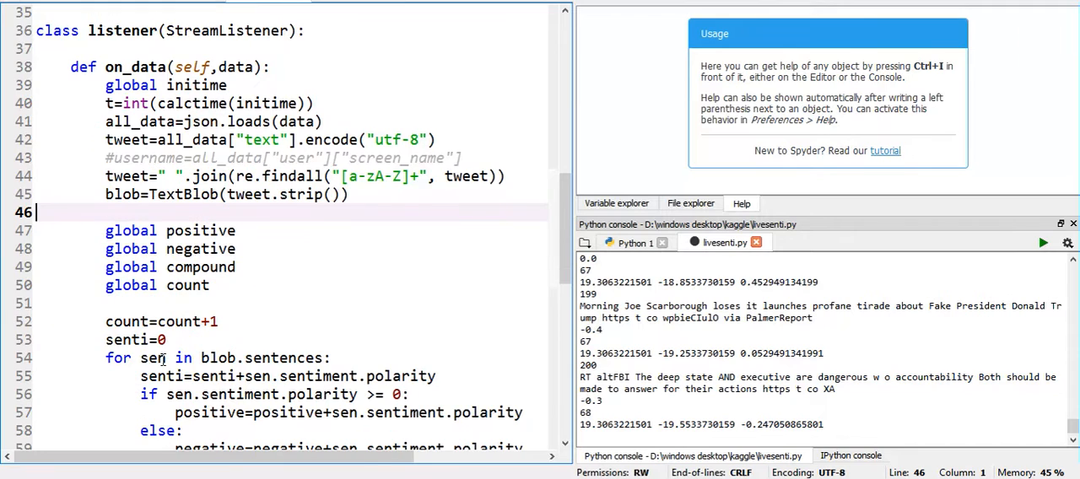
click(167, 339)
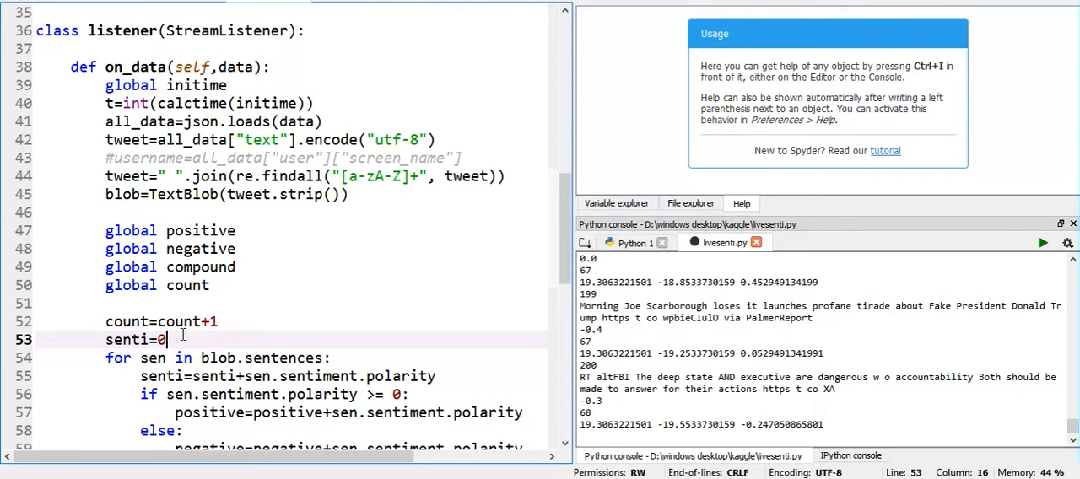
scroll(down, 3)
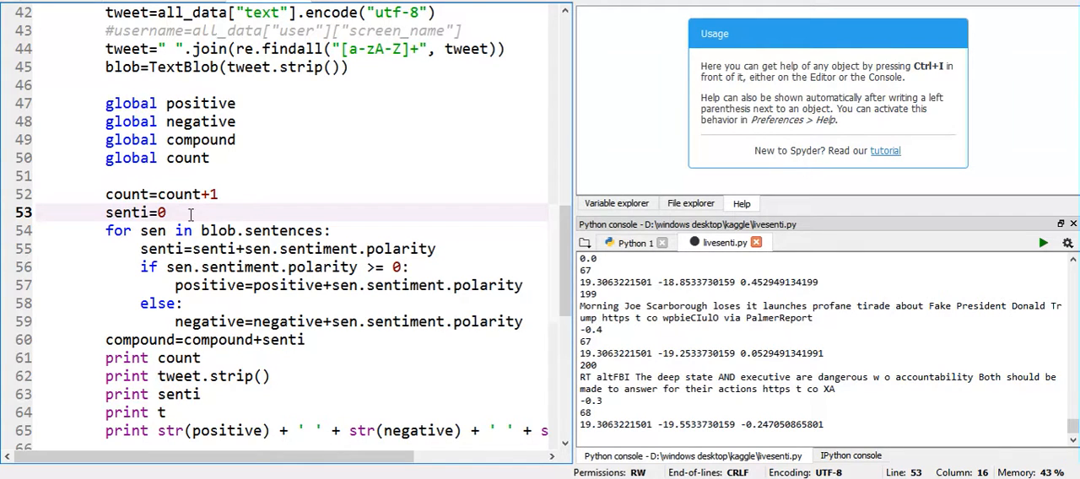
mouse_move(135, 230)
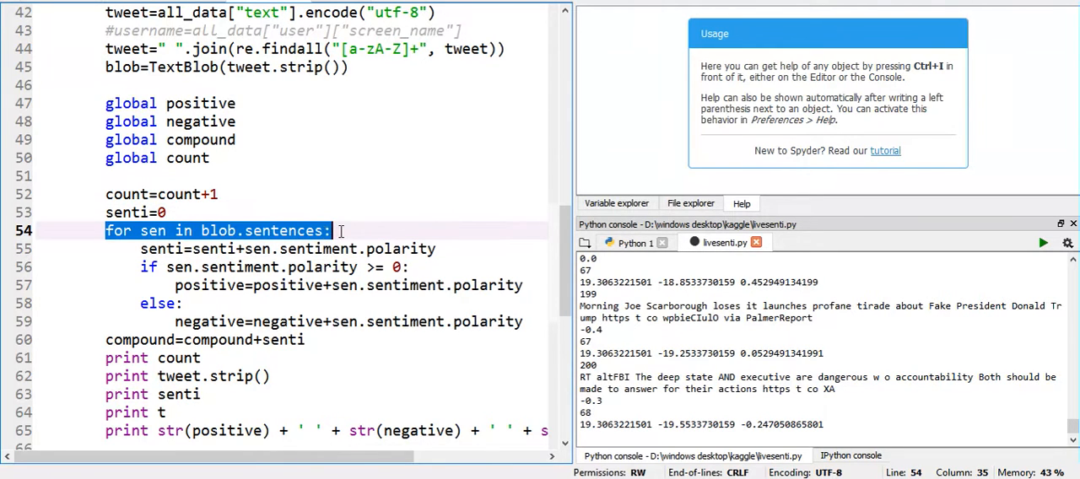
click(270, 230)
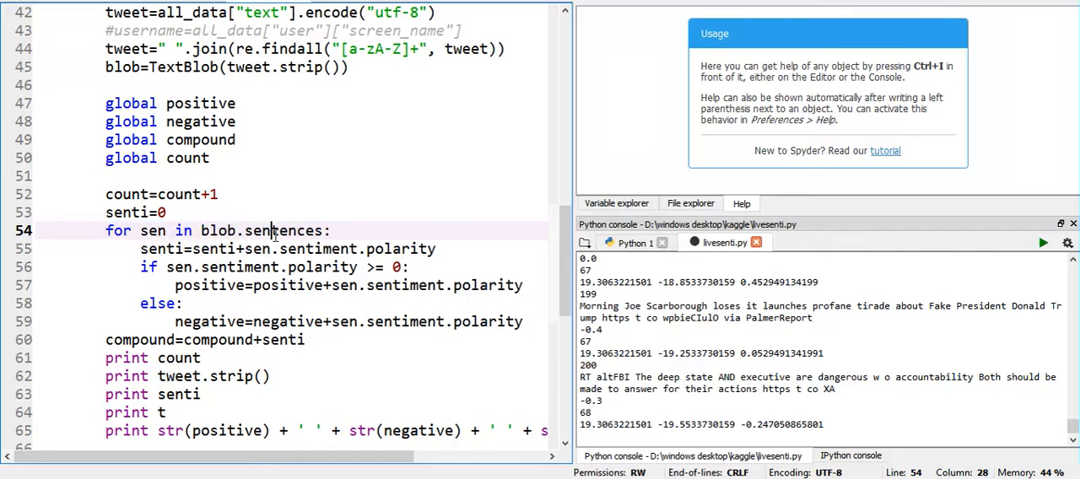
double_click(283, 229)
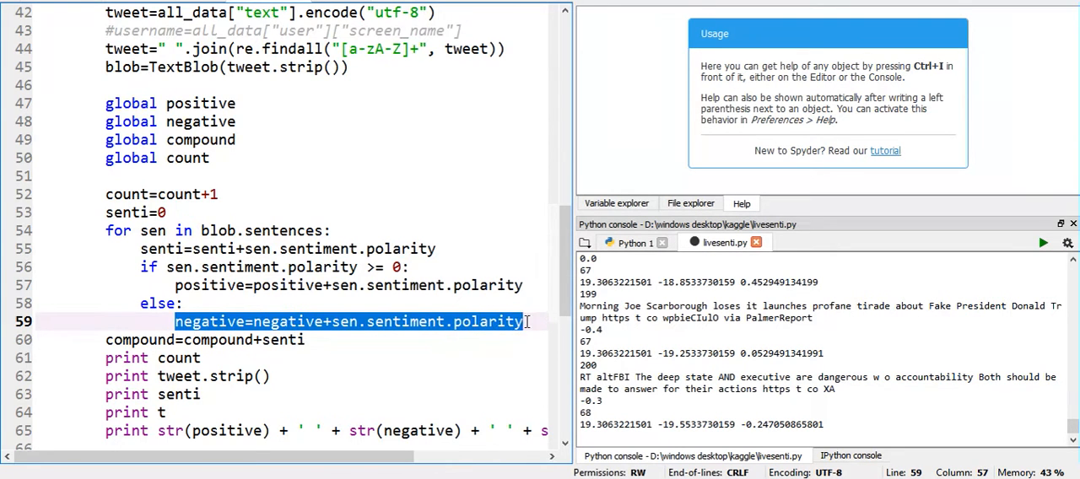
scroll(up, 3)
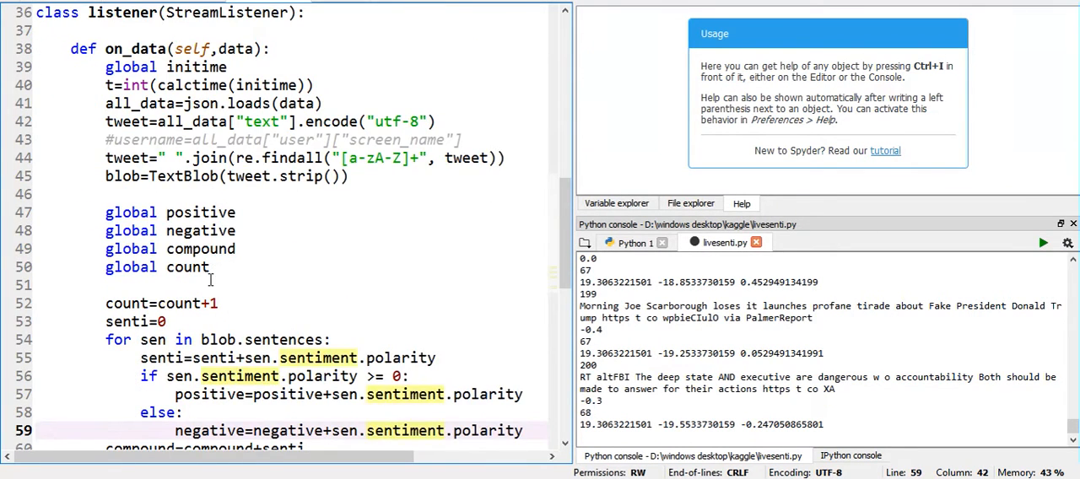
scroll(down, 3)
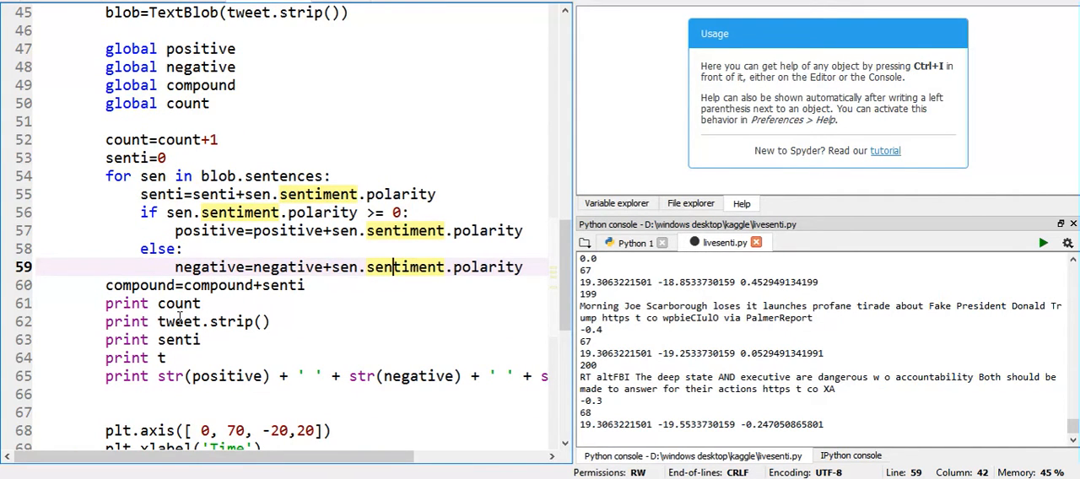
scroll(down, 3)
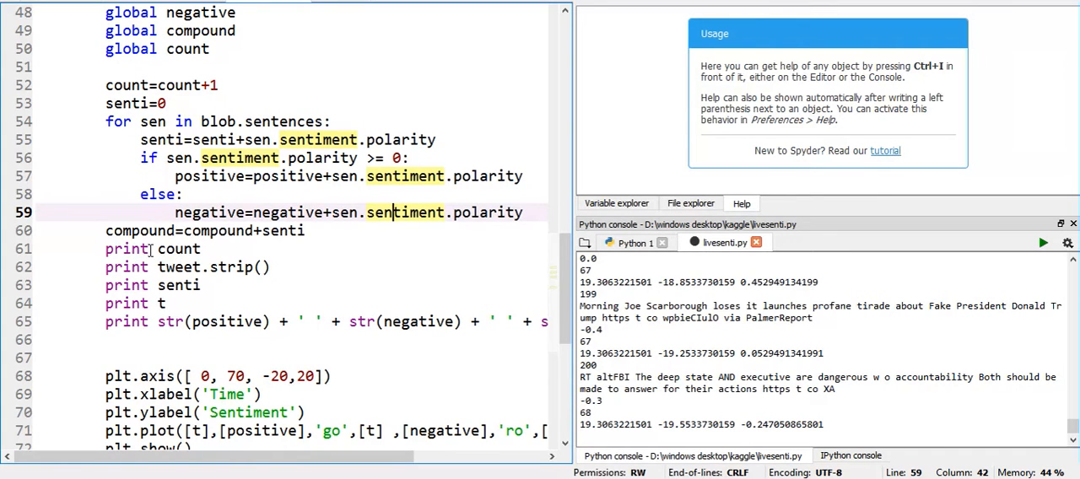
mouse_move(614, 329)
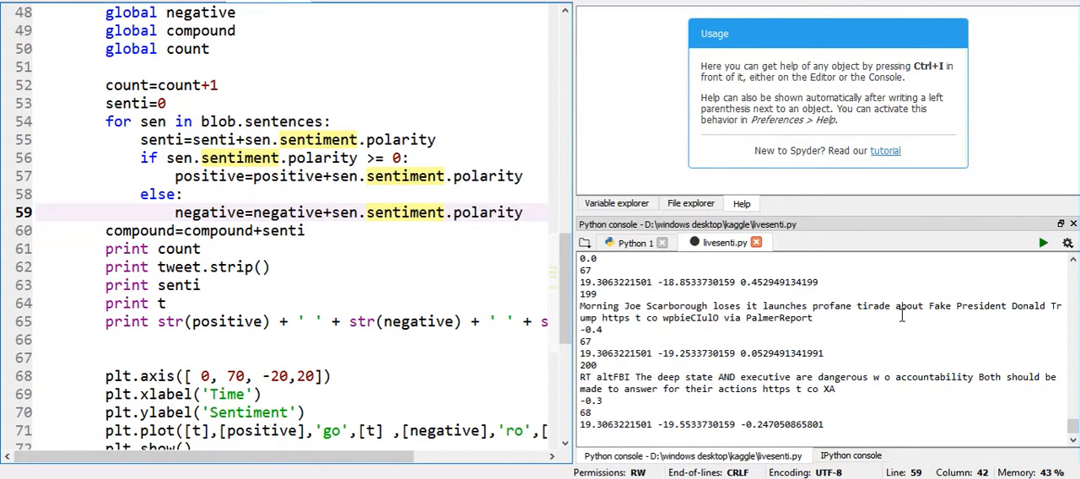
double_click(938, 306)
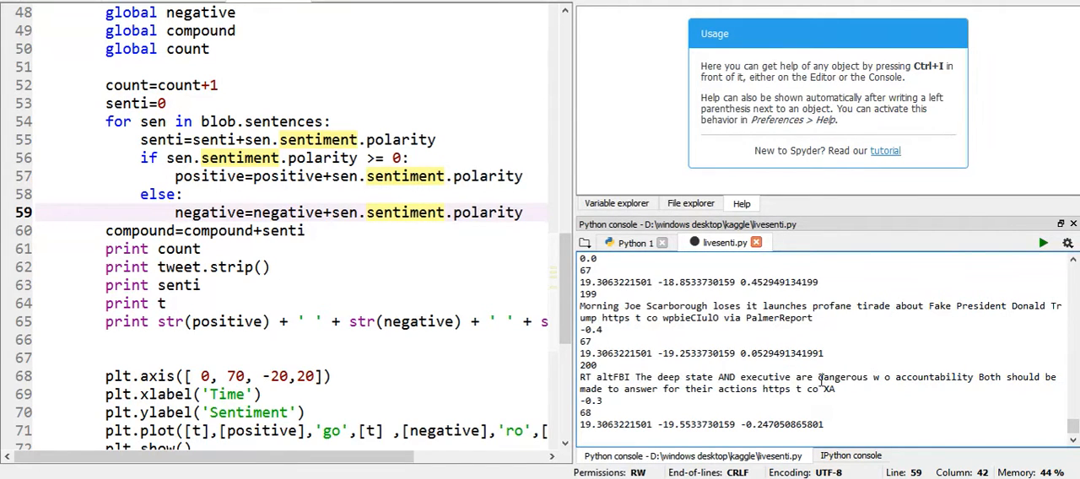
double_click(842, 378)
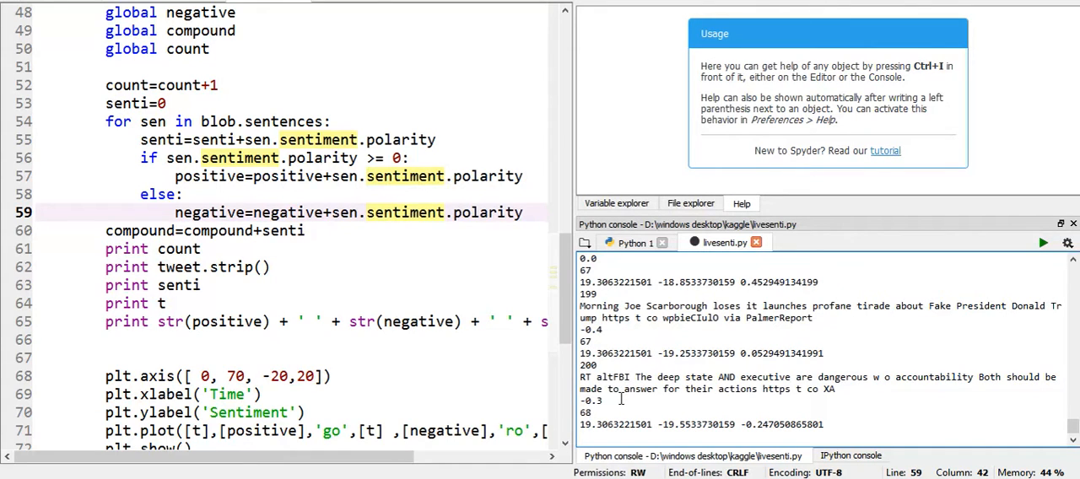
mouse_move(530, 376)
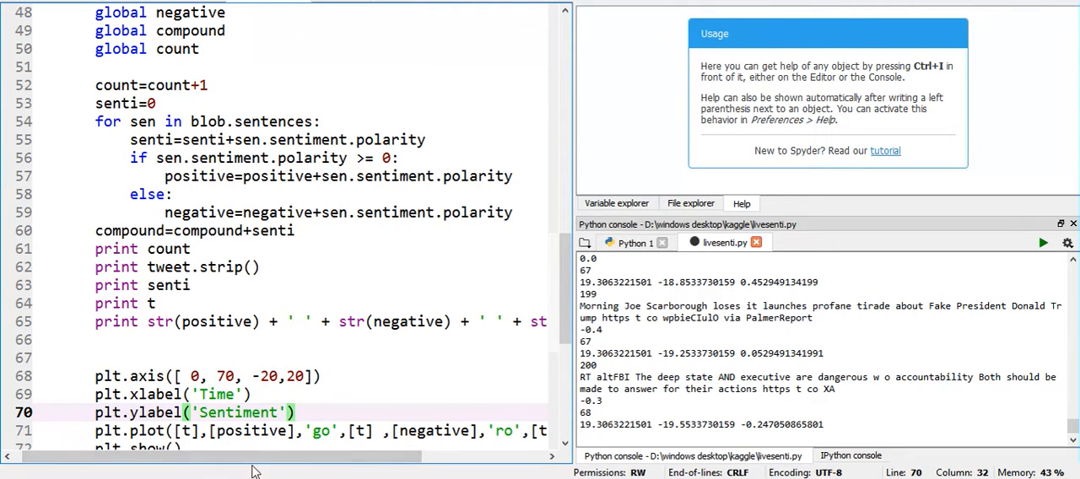
scroll(down, 3)
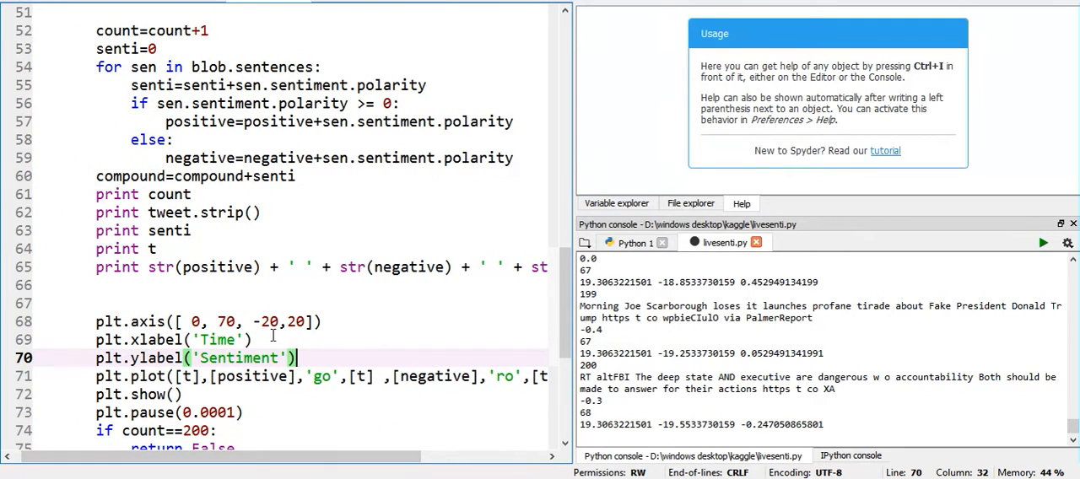
scroll(up, 3)
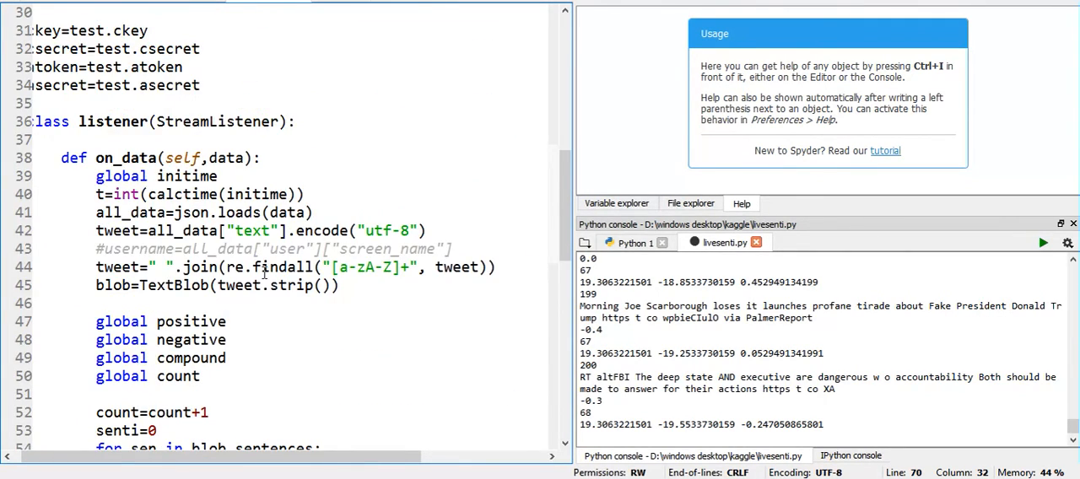
scroll(down, 3)
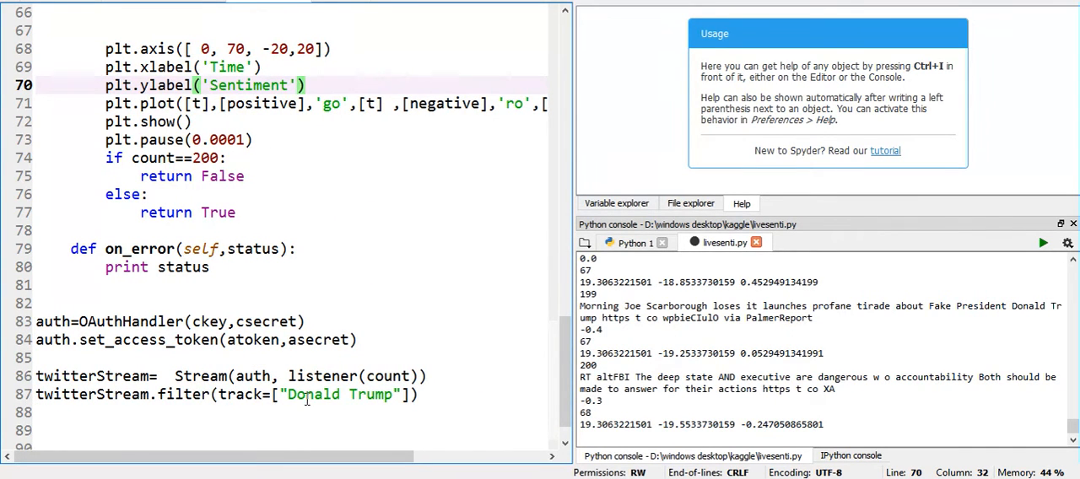
scroll(up, 3)
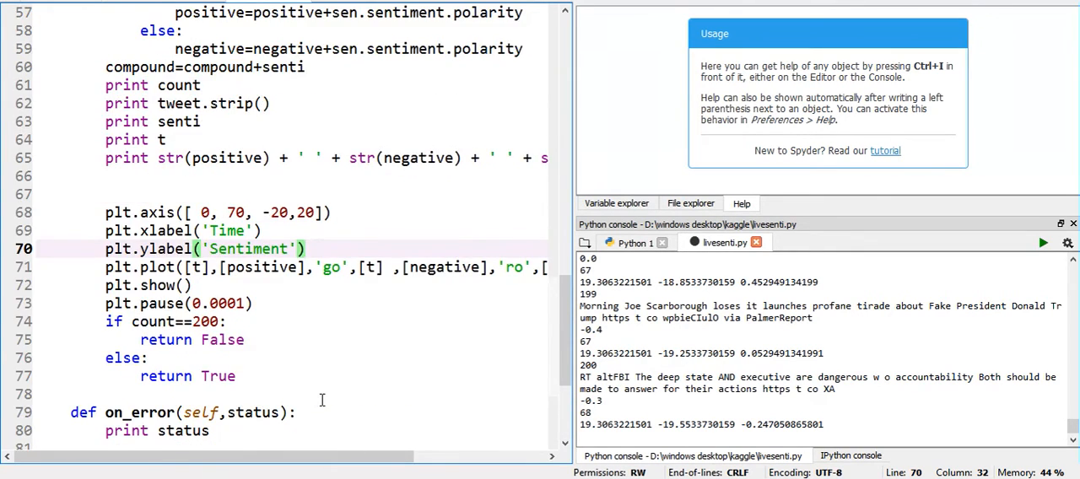
scroll(up, 3)
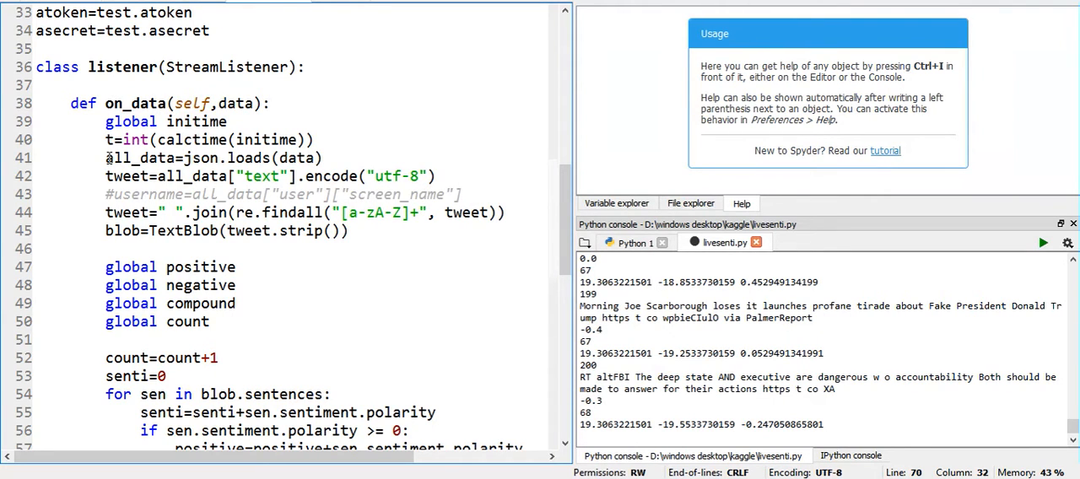
double_click(120, 159)
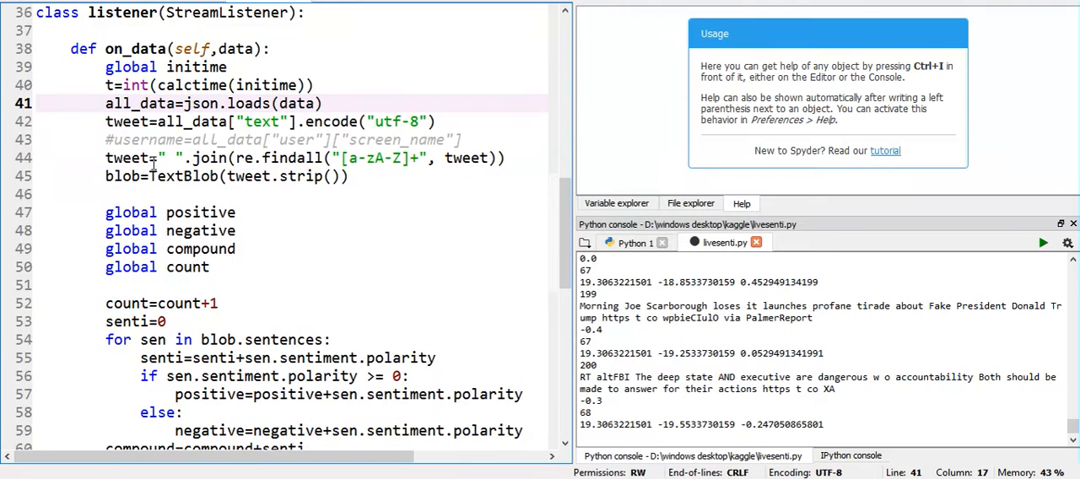
scroll(down, 3)
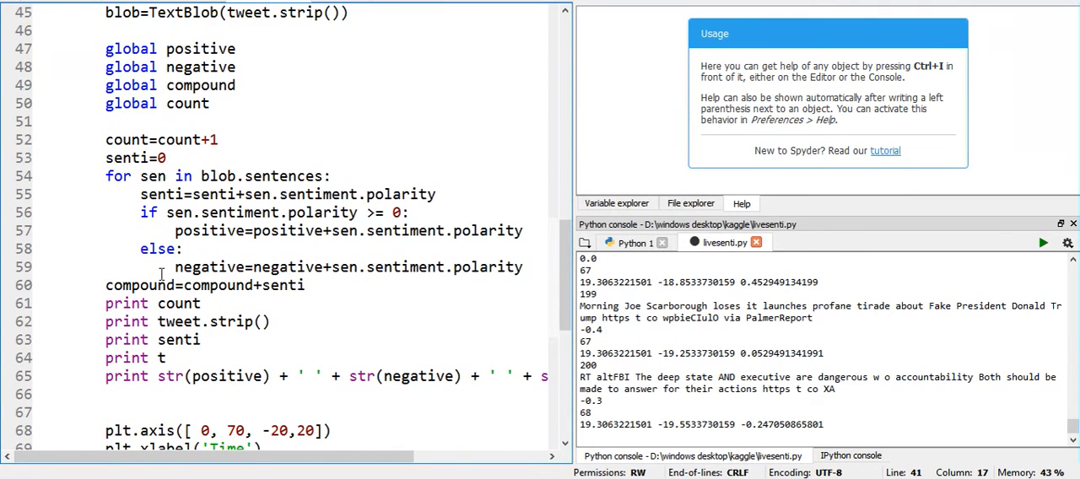
scroll(down, 3)
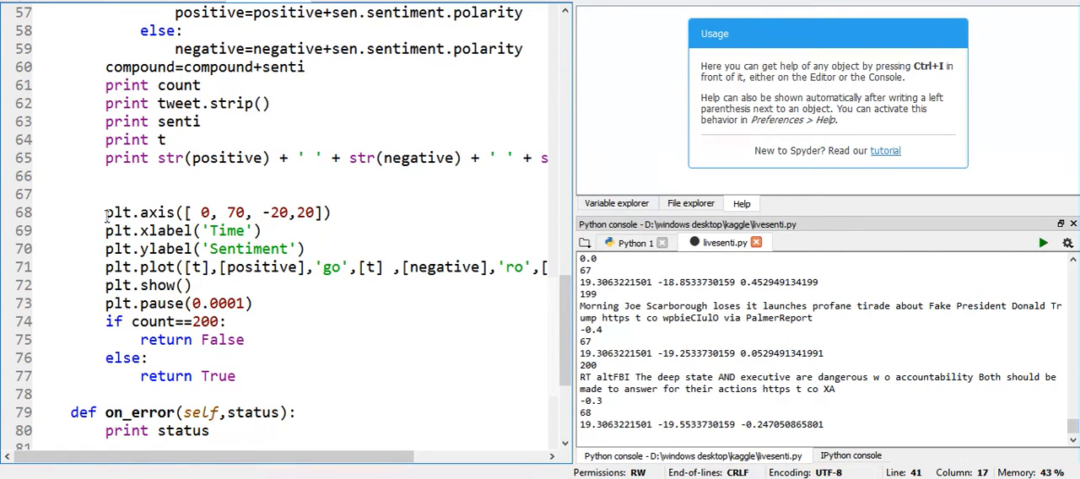
double_click(204, 212)
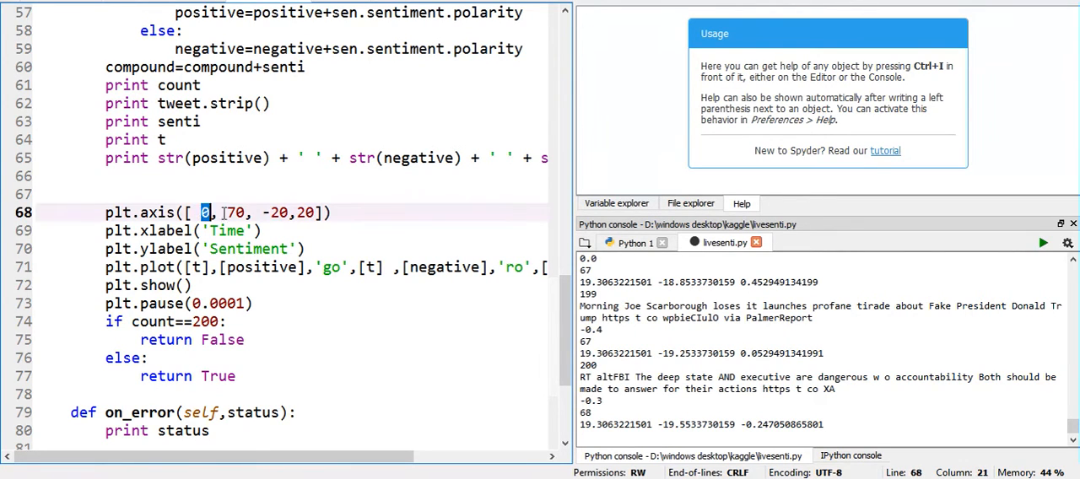
drag(202, 213, 253, 213)
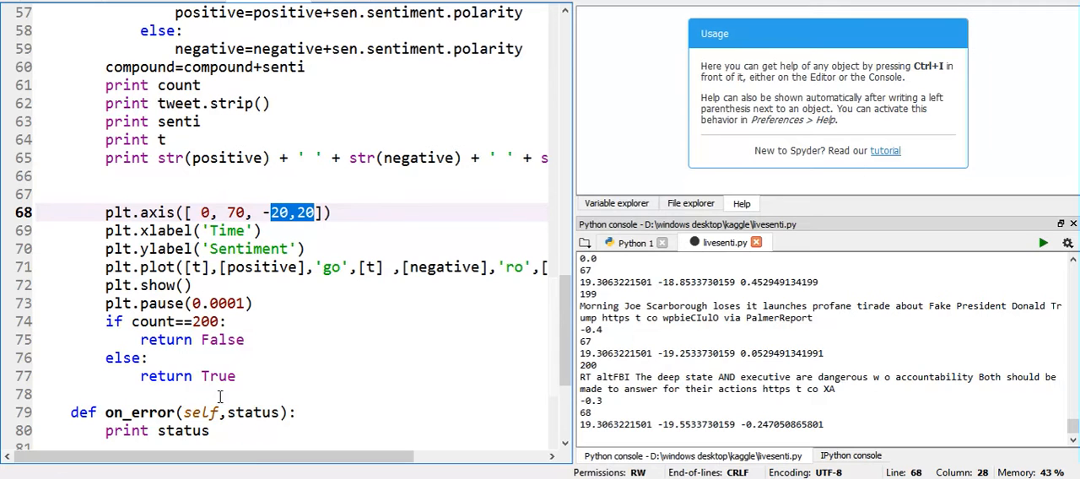
scroll(left, 3)
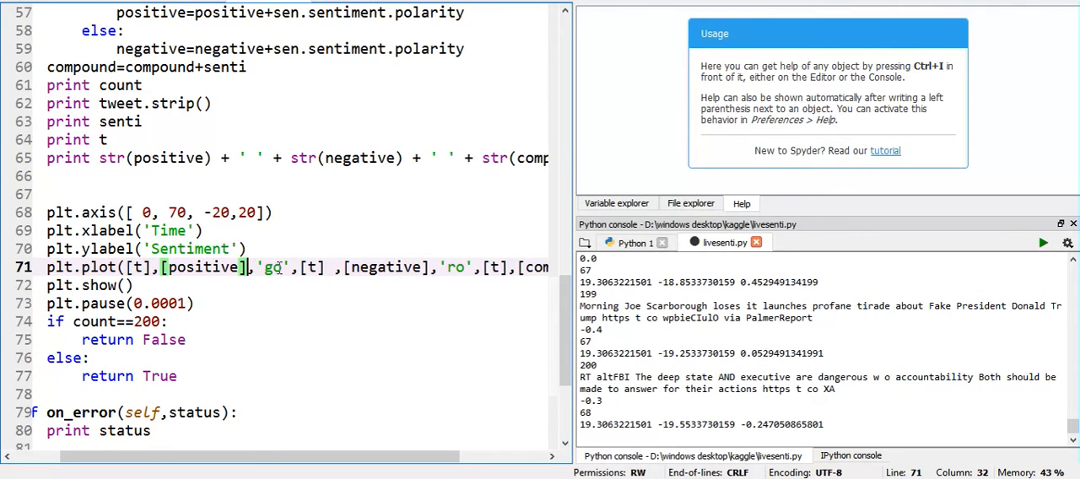
double_click(273, 267)
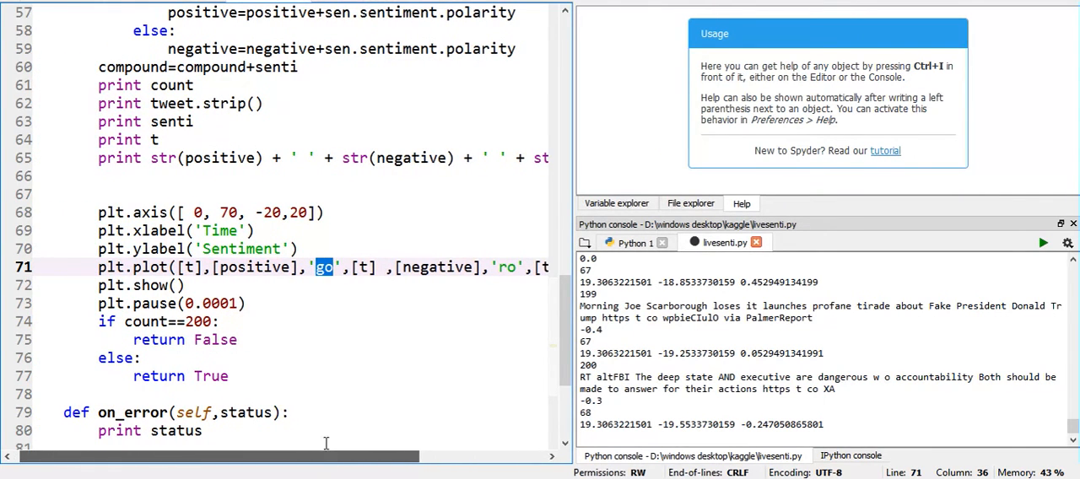
scroll(up, 3)
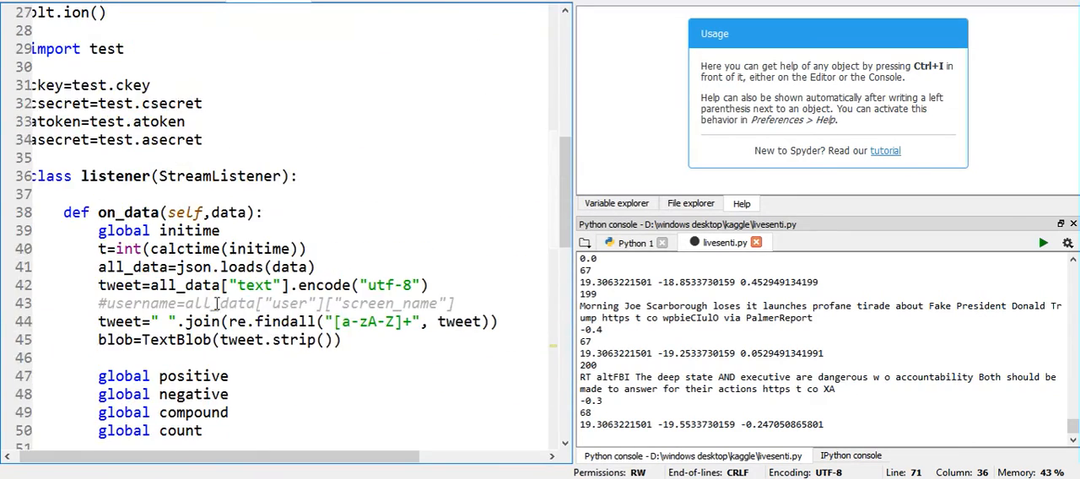
scroll(up, 3)
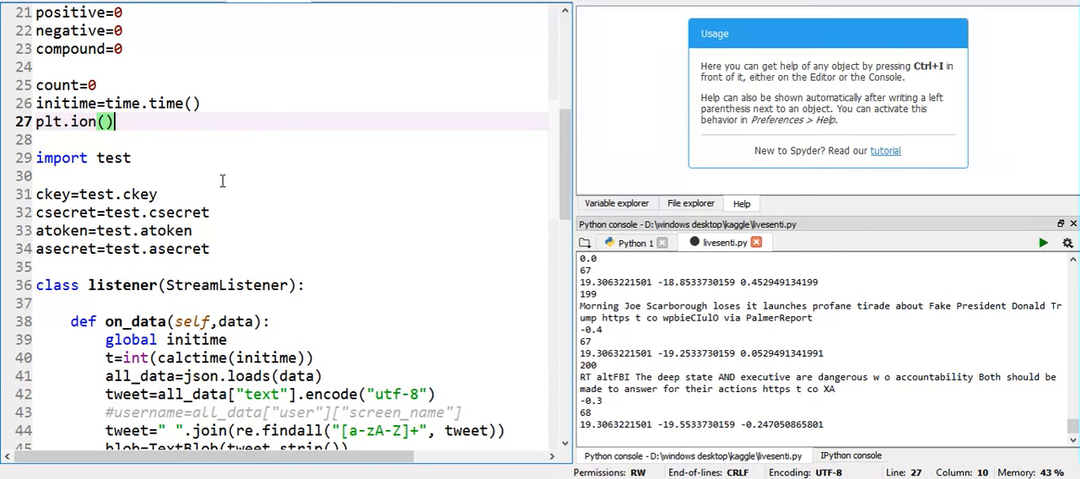
scroll(down, 3)
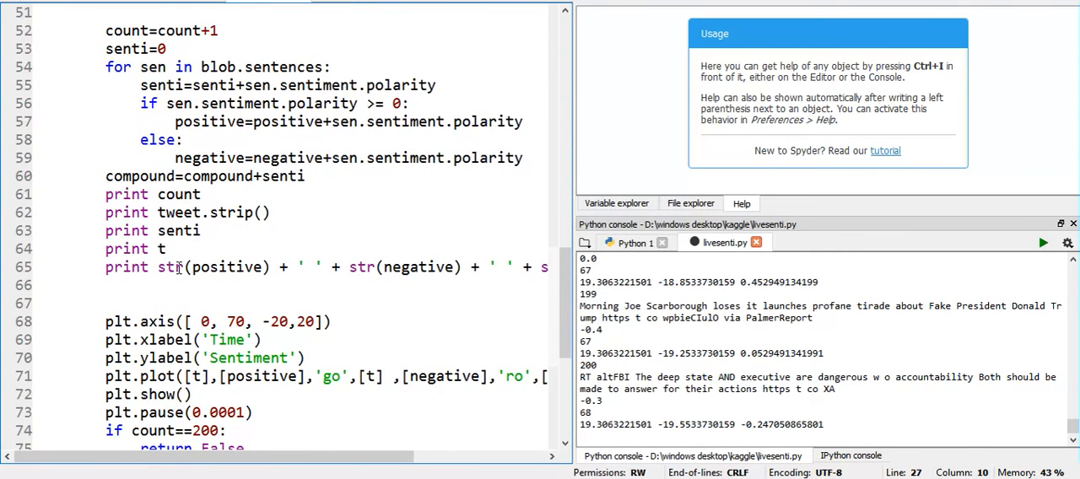
scroll(down, 3)
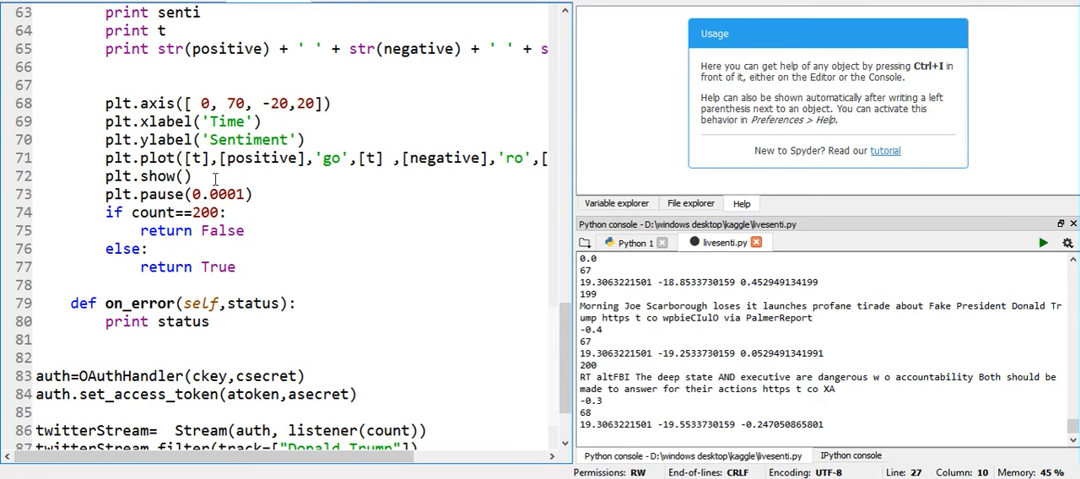
double_click(146, 175)
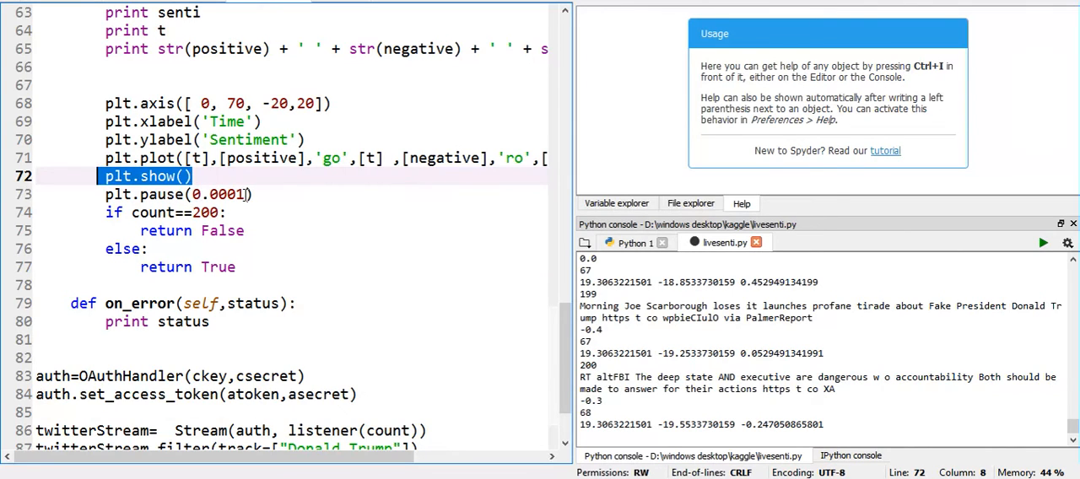
click(253, 194)
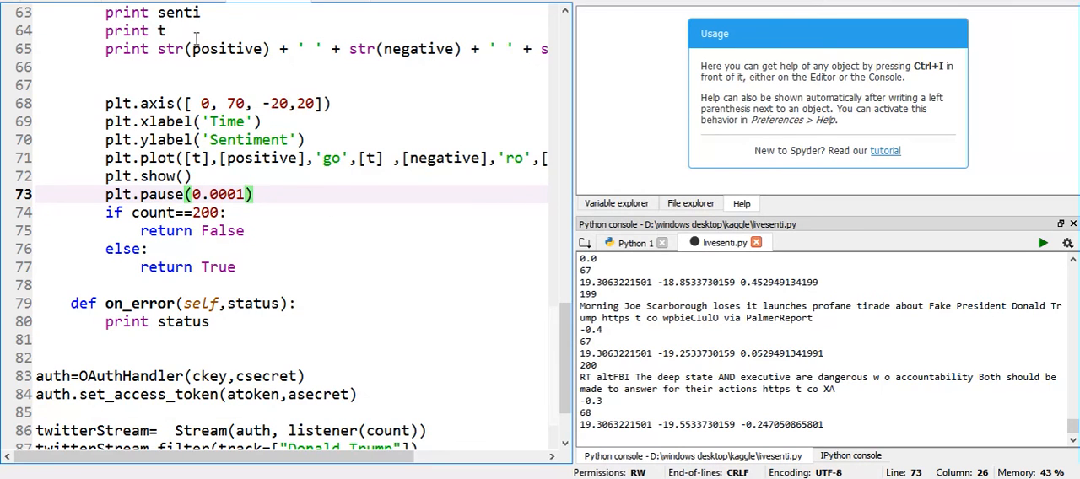
mouse_move(172, 236)
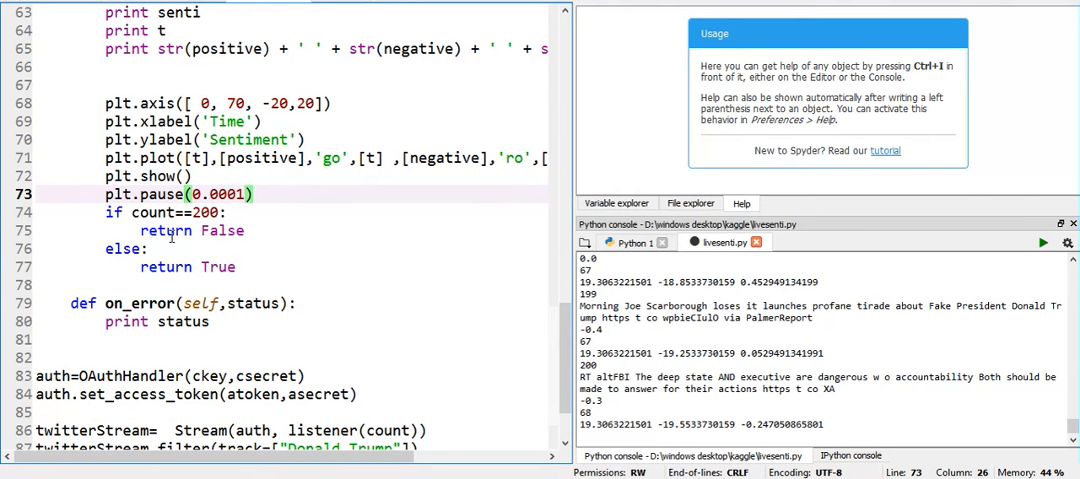
scroll(up, 3)
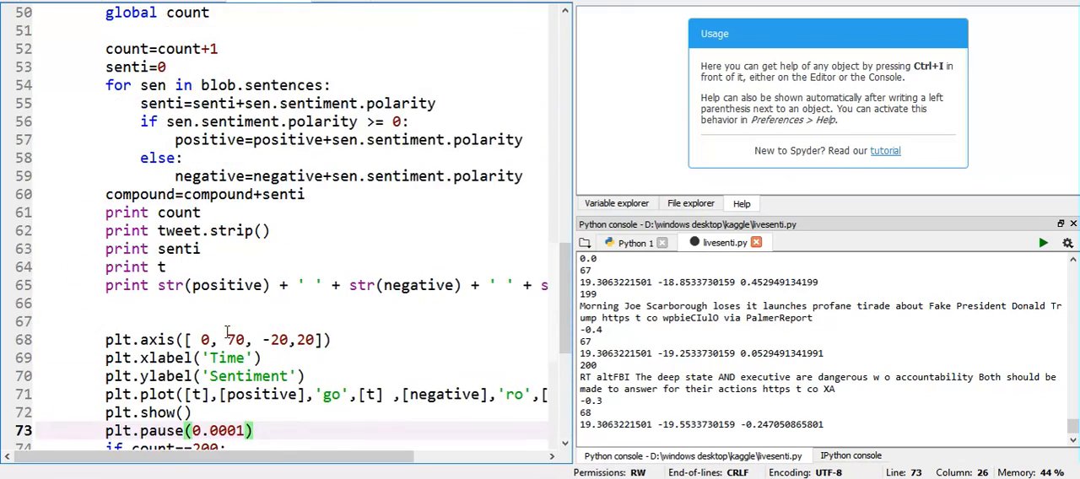
scroll(down, 3)
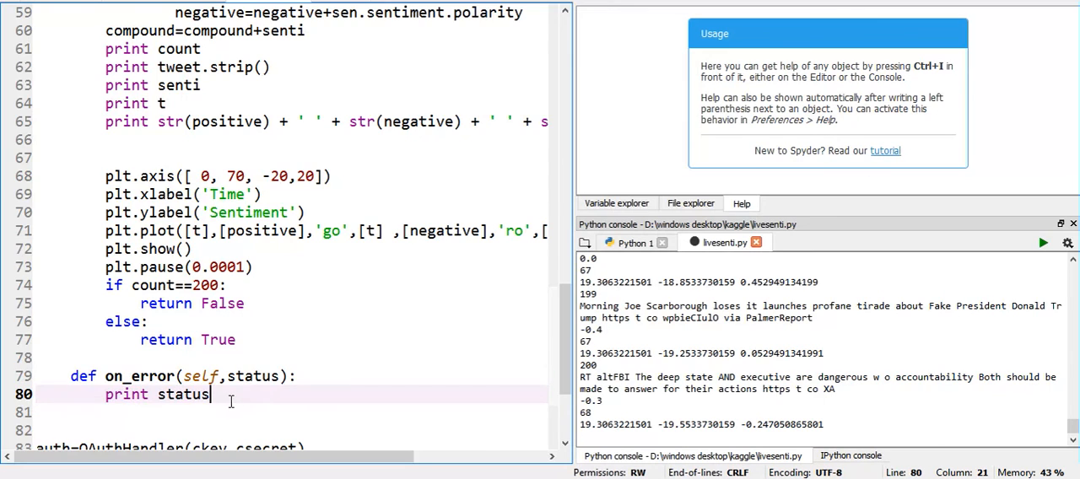
scroll(up, 3)
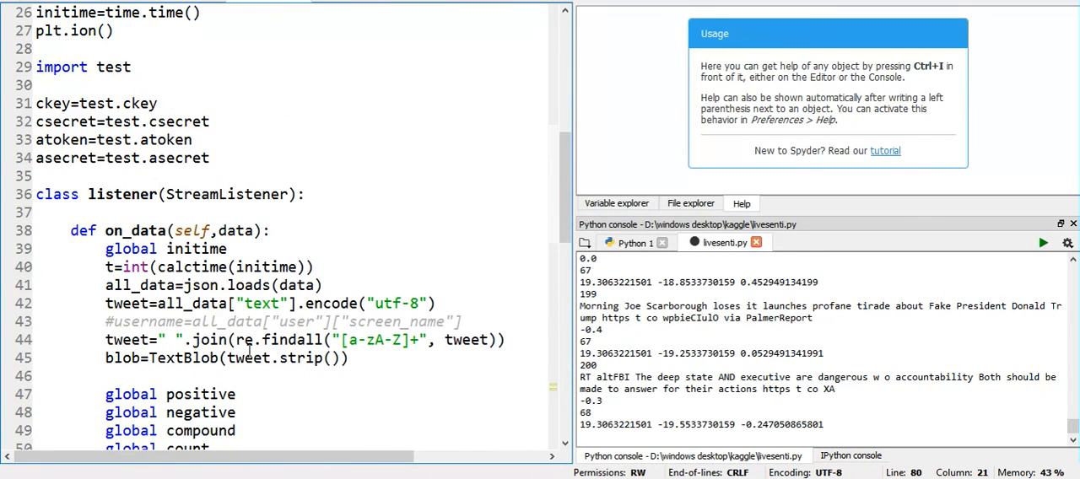
scroll(up, 3)
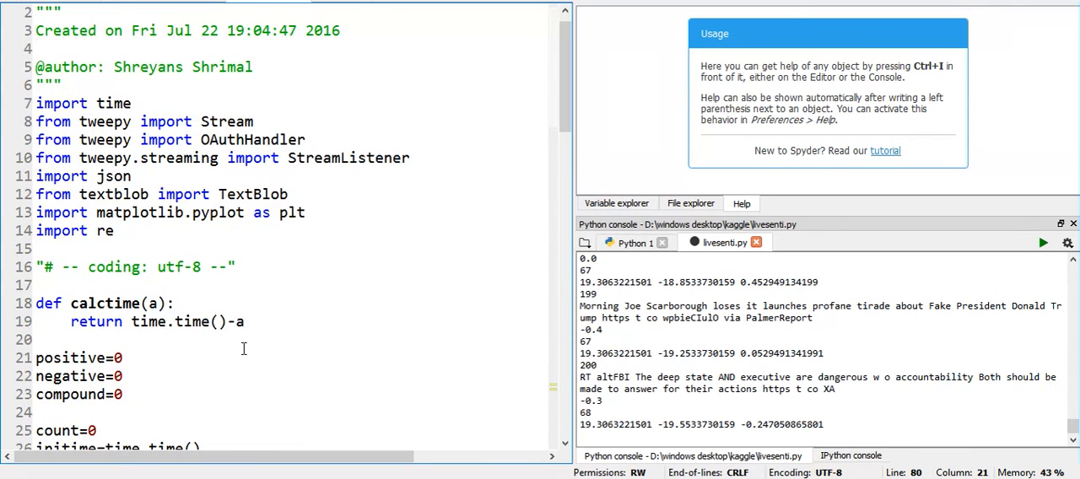
scroll(down, 3)
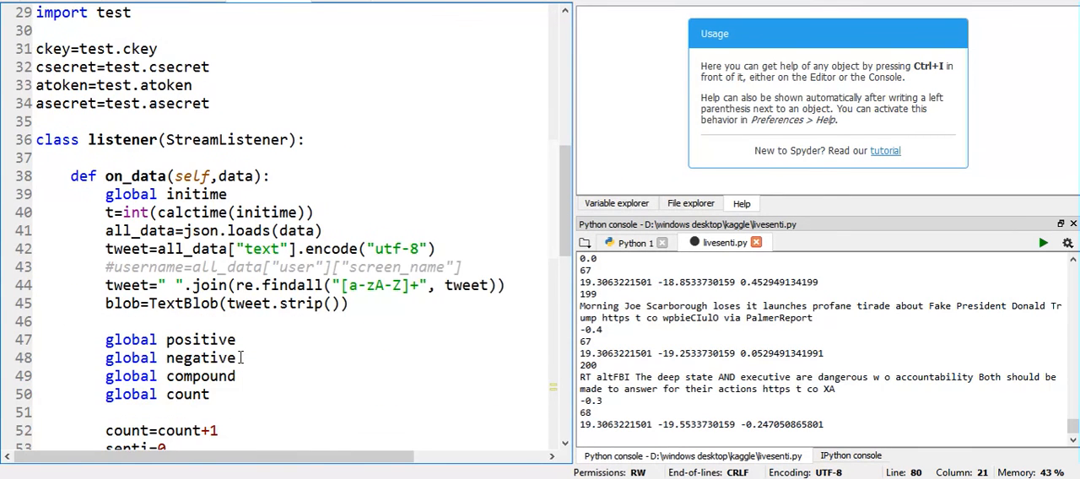
scroll(down, 3)
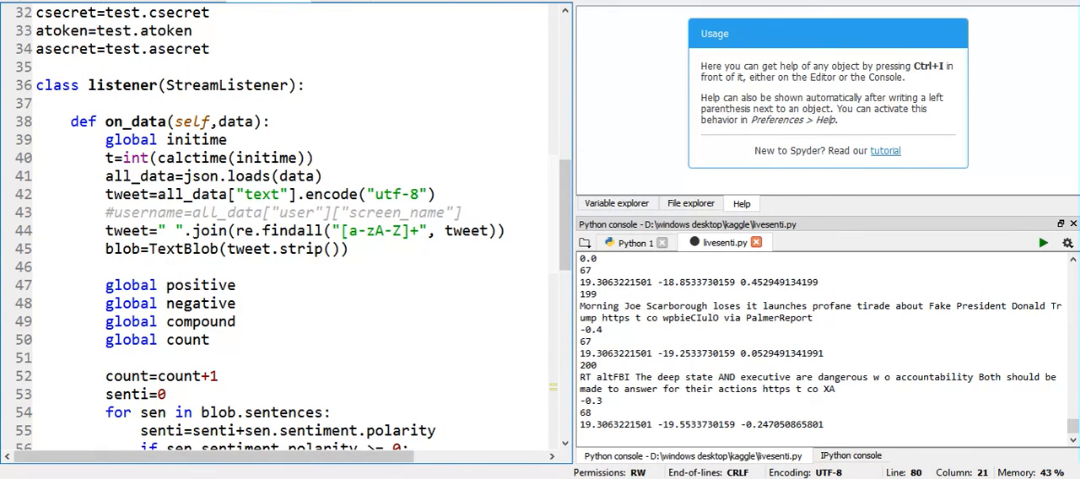
scroll(down, 3)
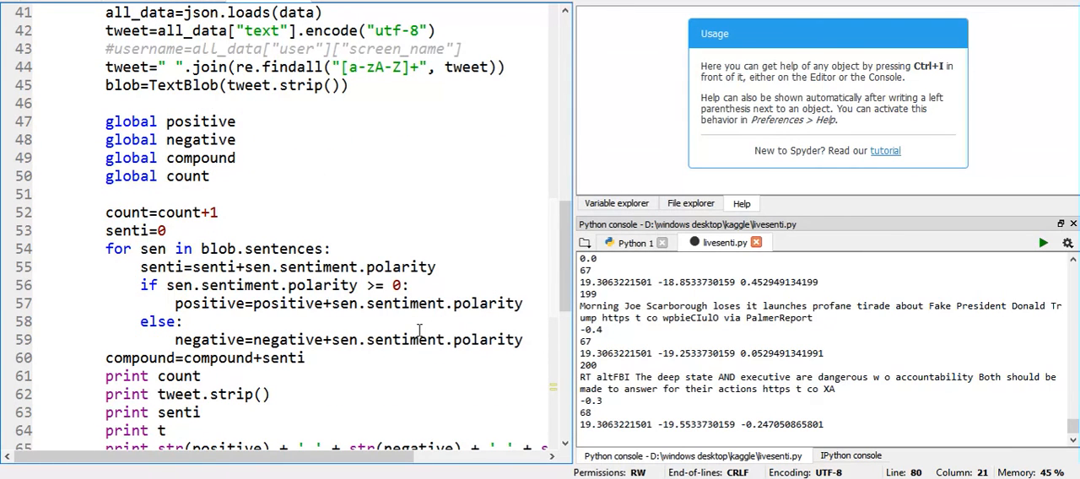
mouse_move(489, 385)
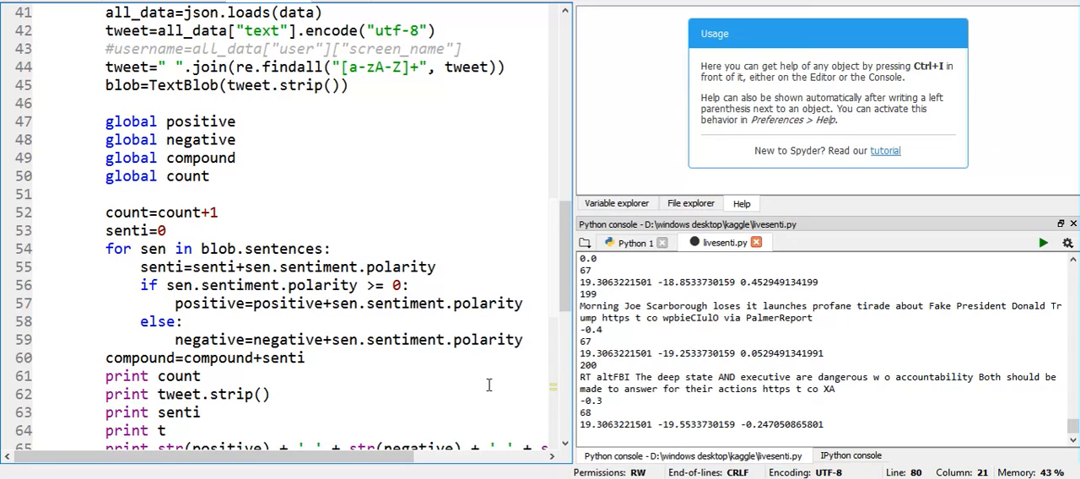